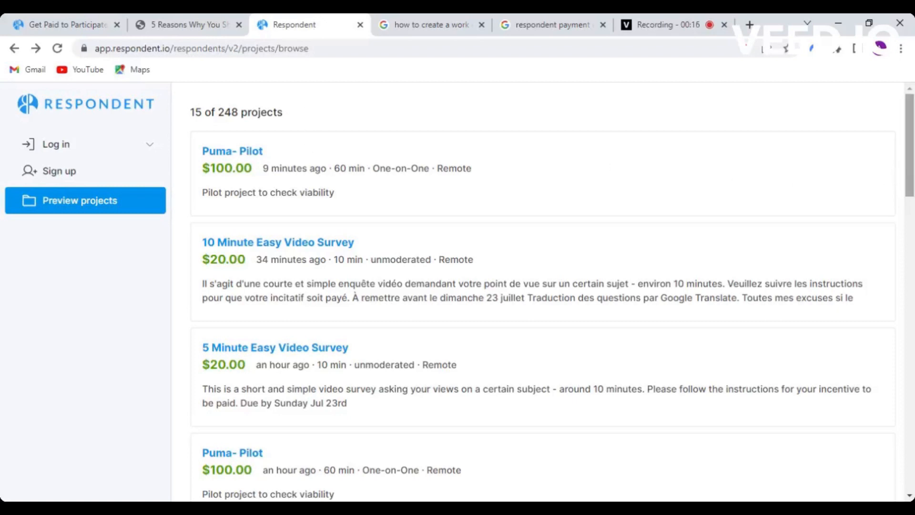
Browse the first preview project listings, deselecting the 5 Minute Easy Video Survey description
scroll(down, 3)
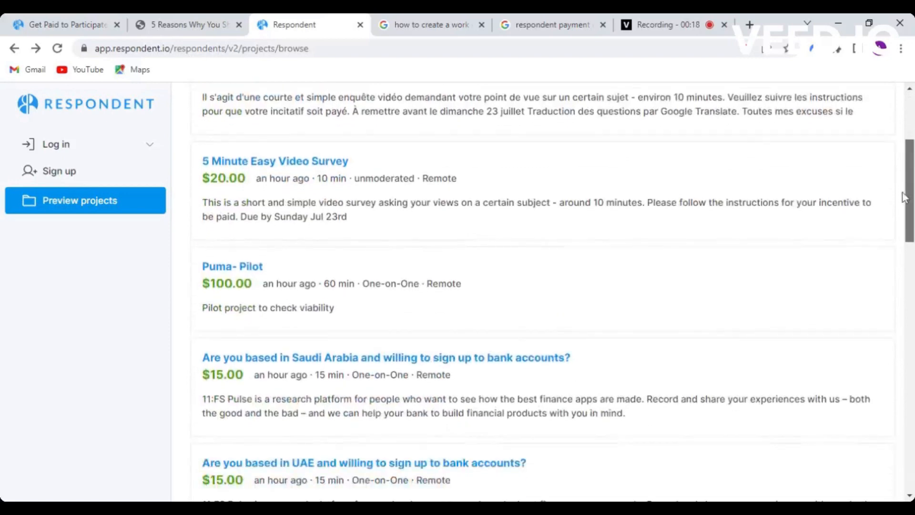
scroll(down, 3)
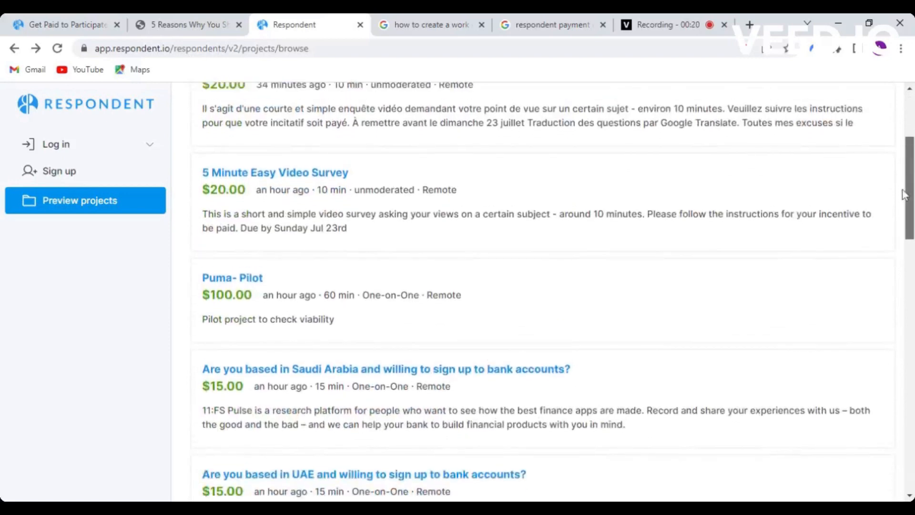
scroll(up, 3)
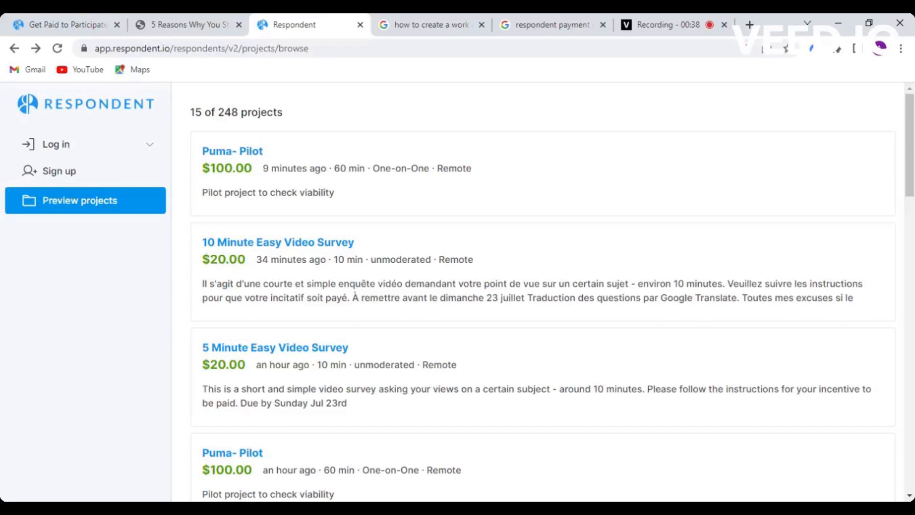
scroll(down, 3)
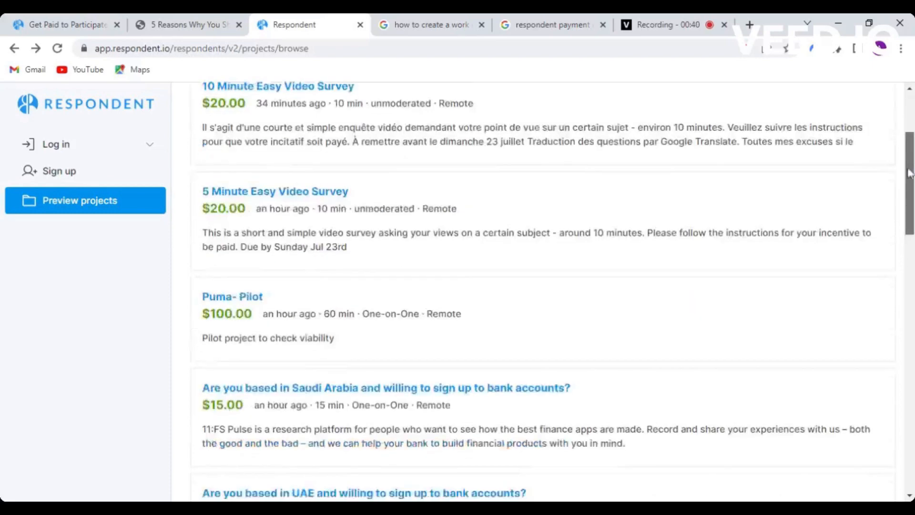
scroll(down, 3)
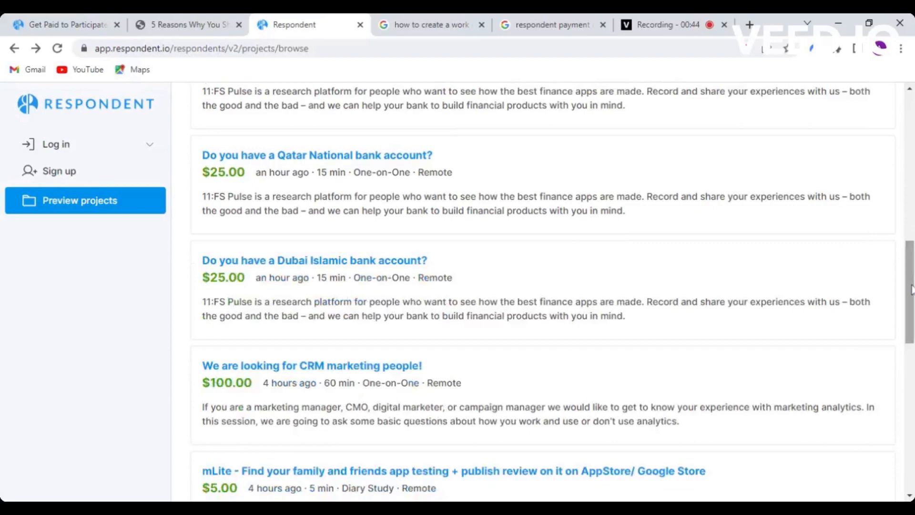
scroll(down, 3)
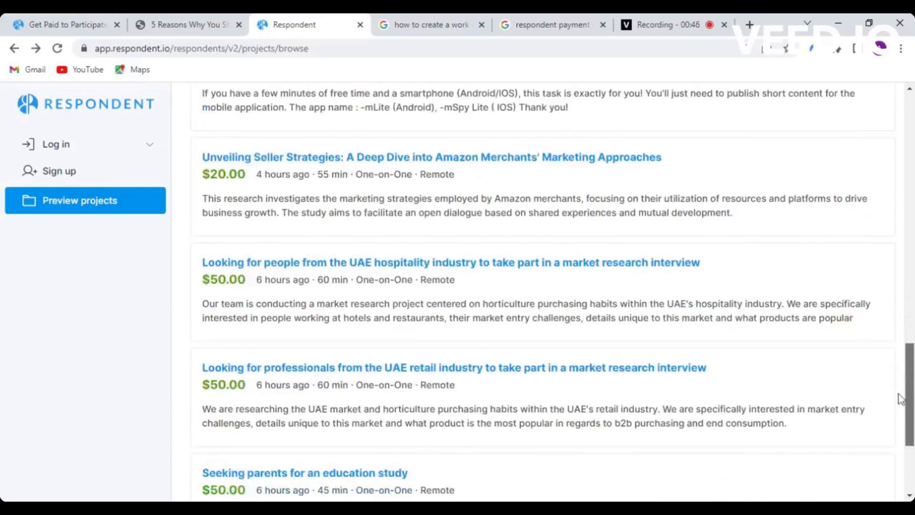
scroll(up, 3)
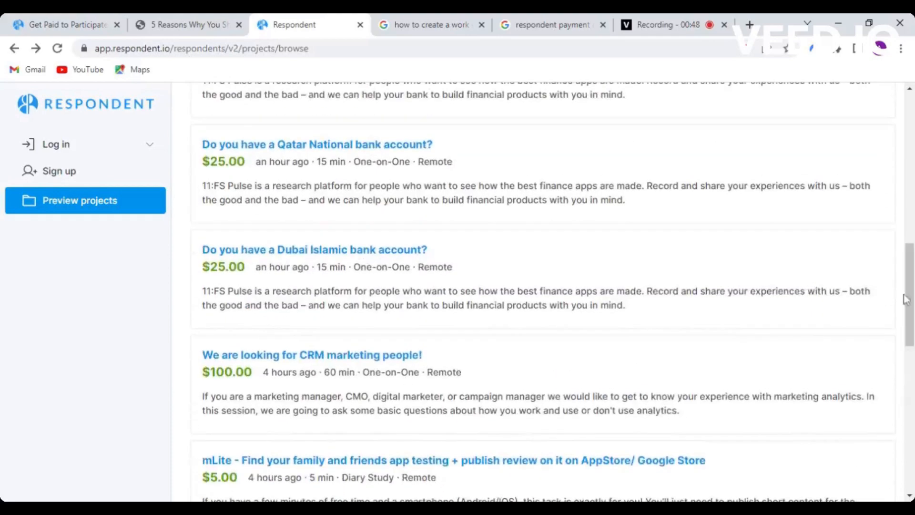
scroll(up, 3)
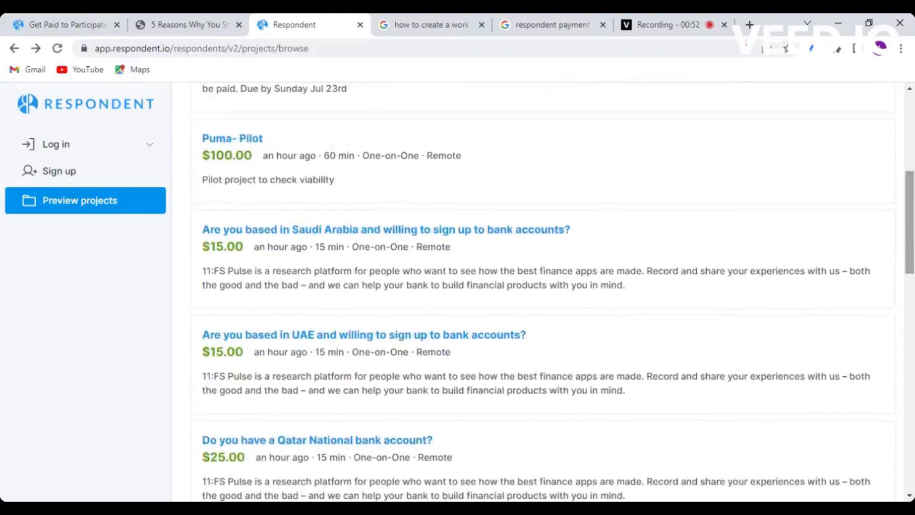
scroll(up, 3)
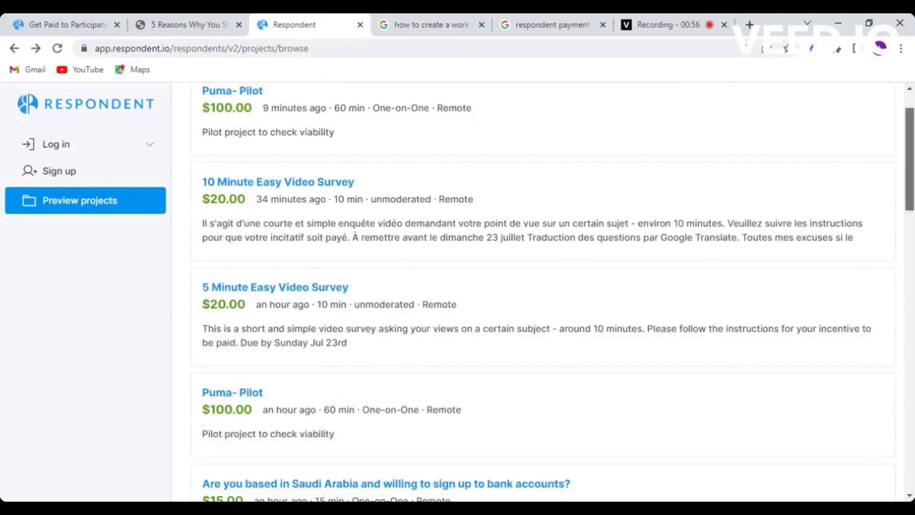
scroll(up, 3)
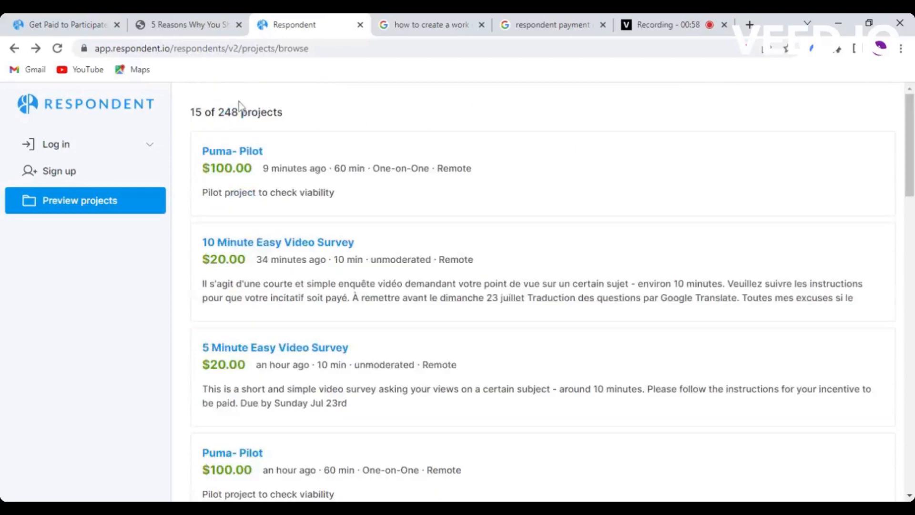
mouse_move(256, 167)
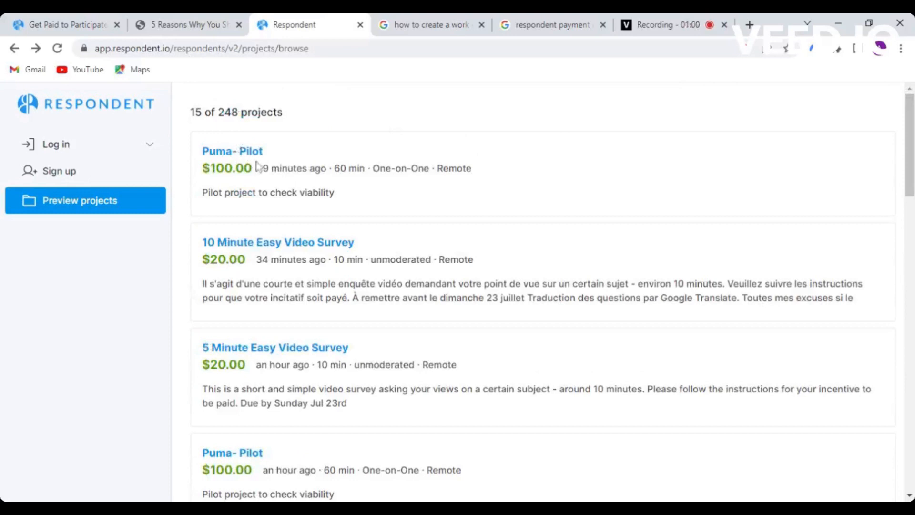
mouse_move(337, 204)
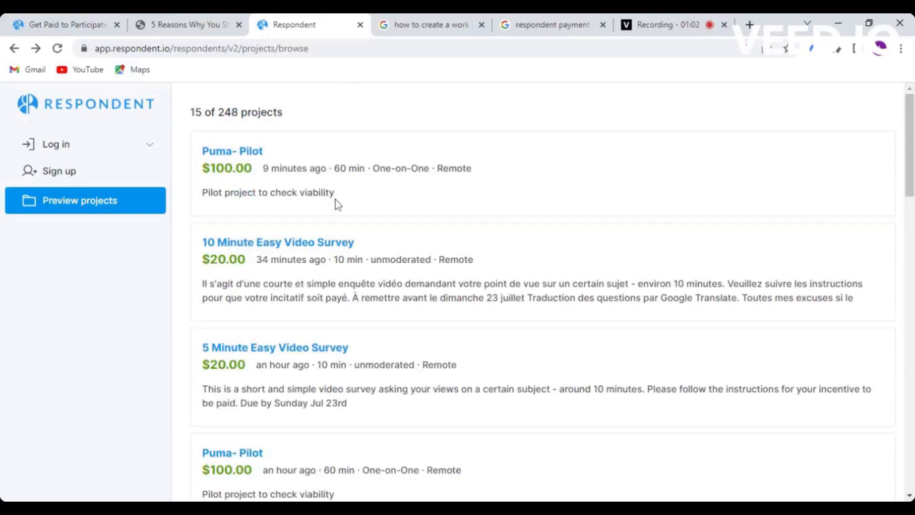
mouse_move(834, 238)
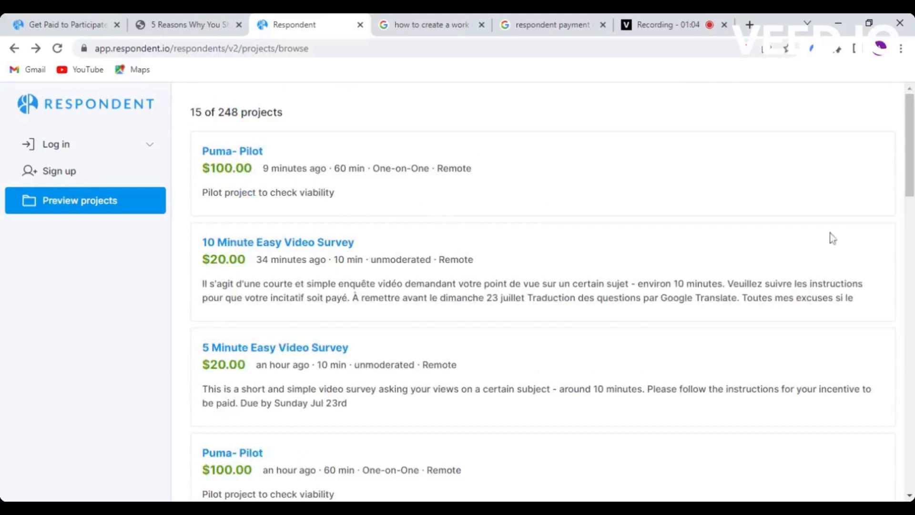
scroll(down, 3)
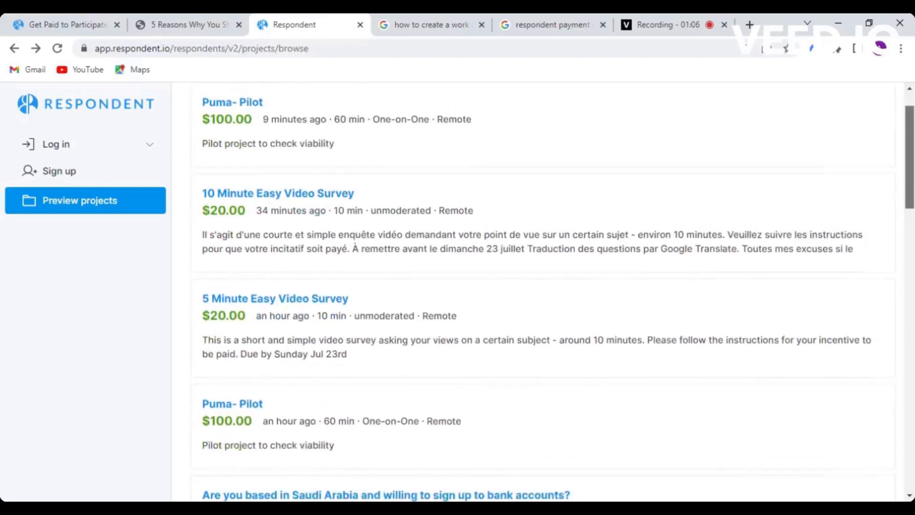
scroll(up, 3)
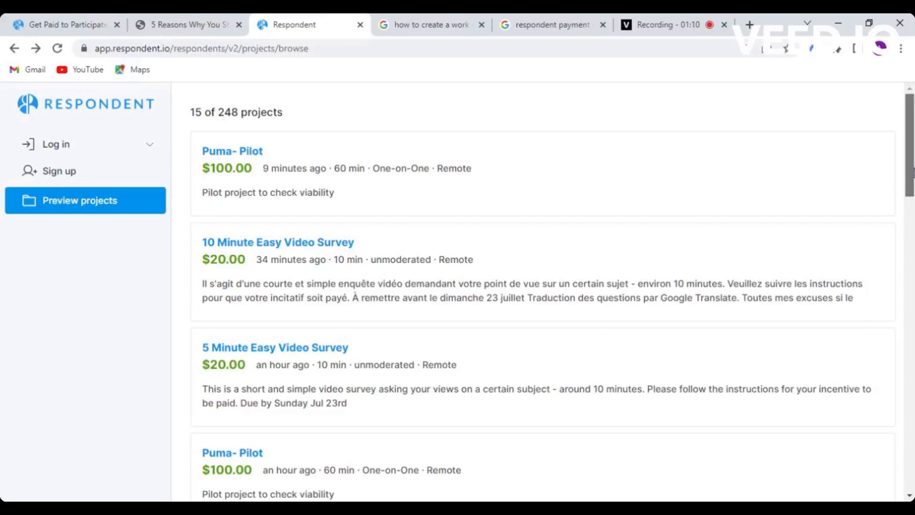
scroll(down, 3)
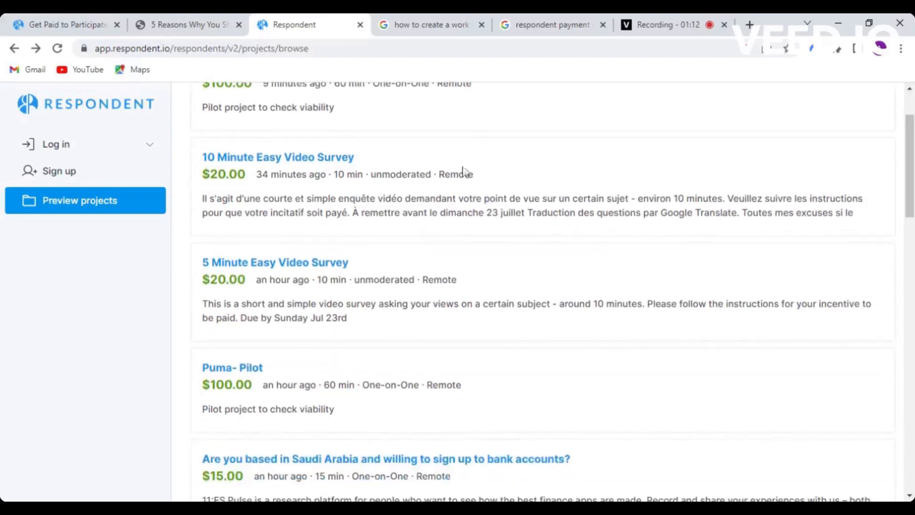
mouse_move(284, 168)
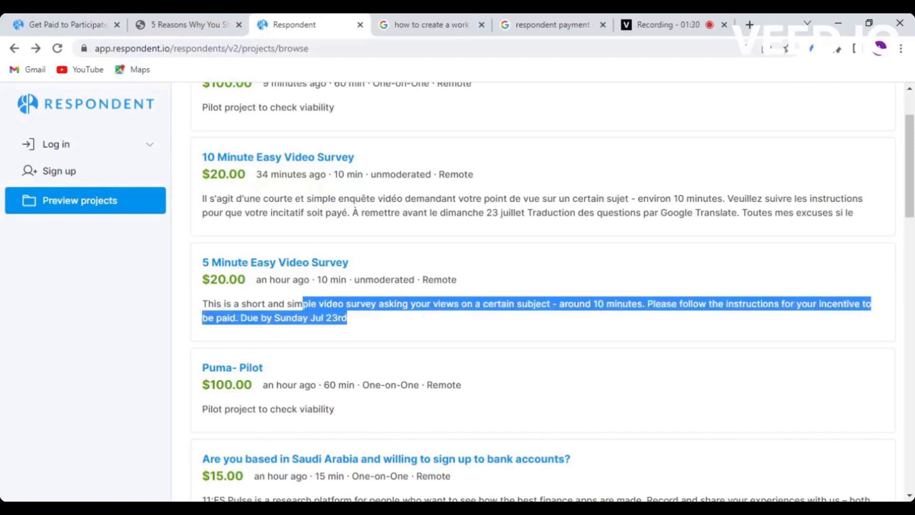
mouse_move(399, 322)
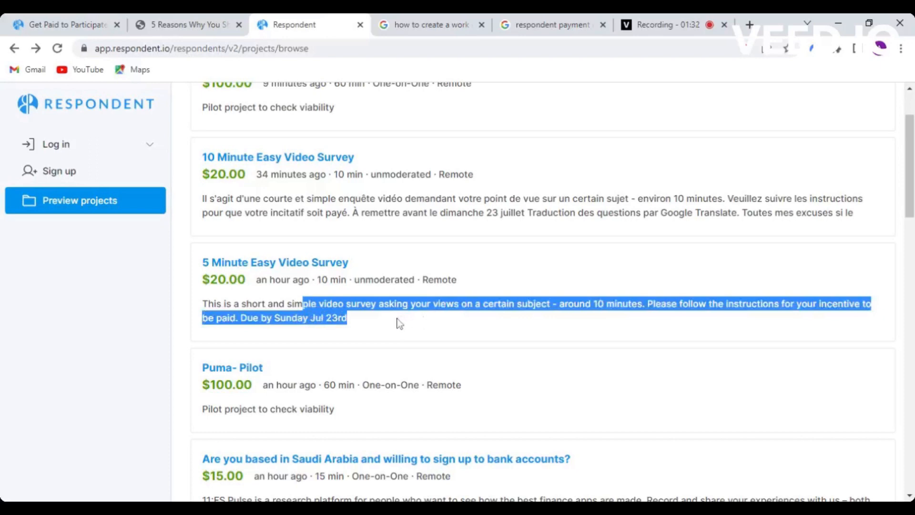
mouse_move(360, 328)
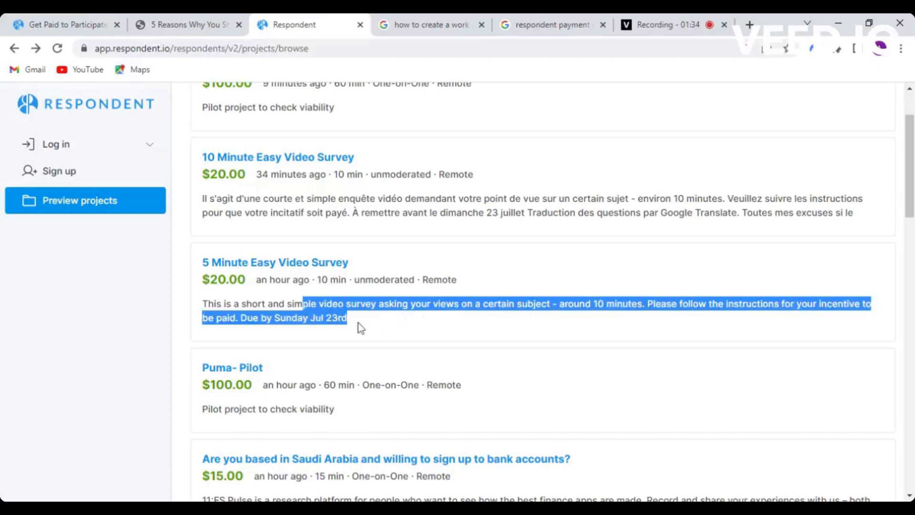
mouse_move(370, 327)
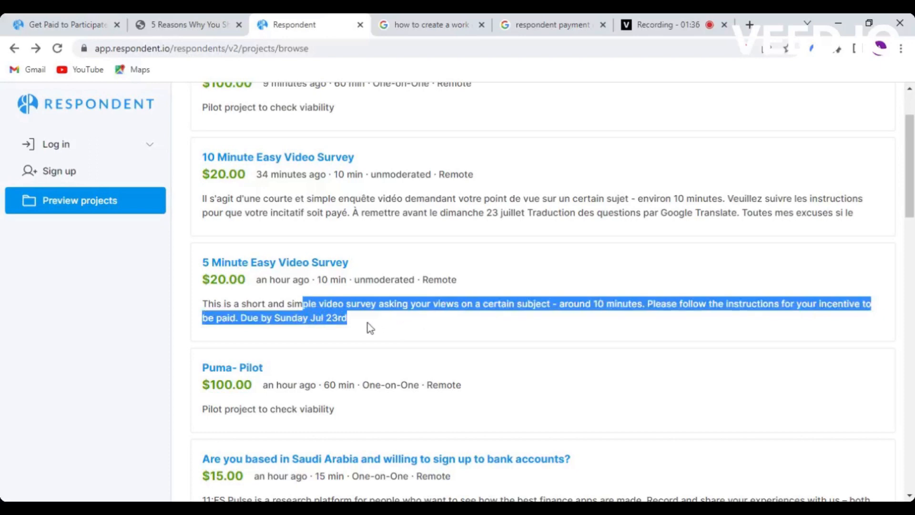
click(376, 327)
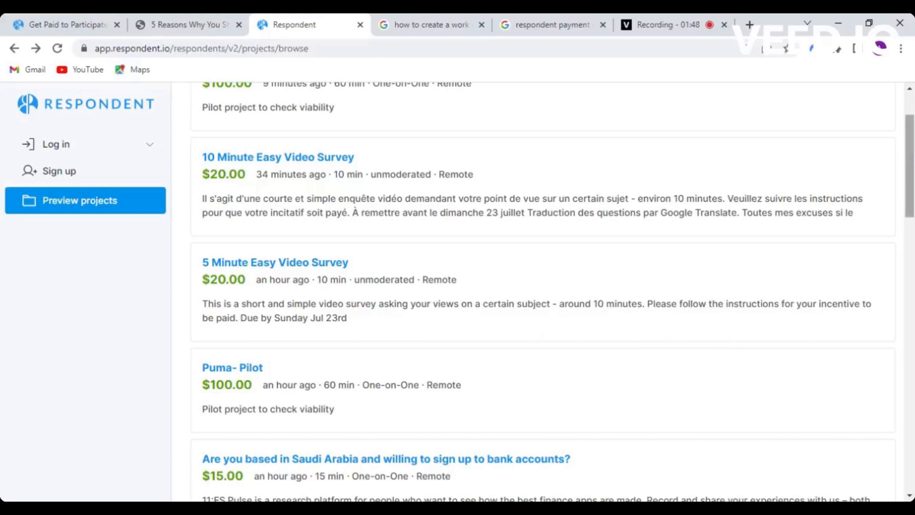
Scroll to the last listing, a $20 healthcare worker retention interview, then back up
scroll(down, 3)
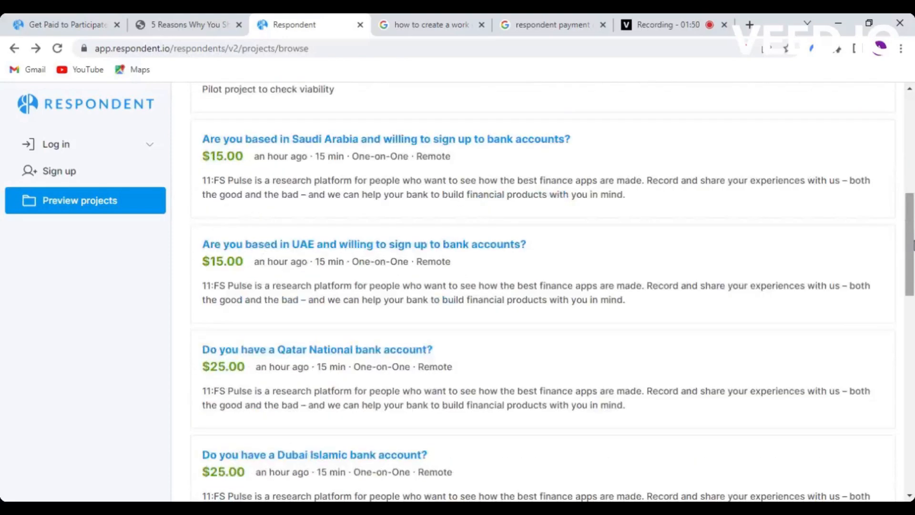
scroll(down, 3)
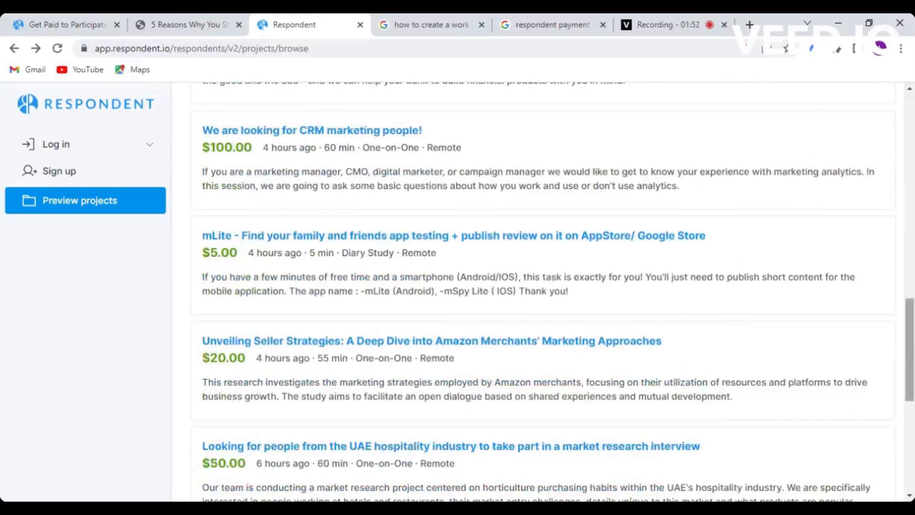
scroll(down, 3)
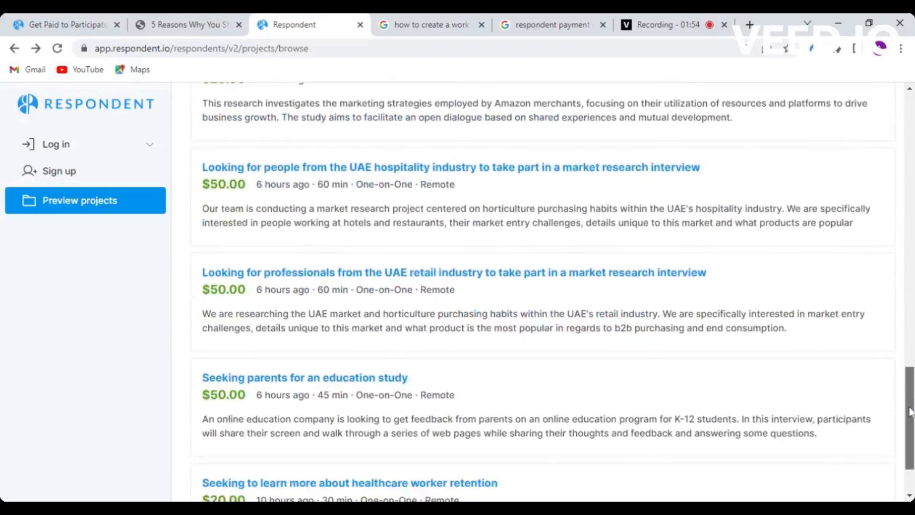
scroll(down, 3)
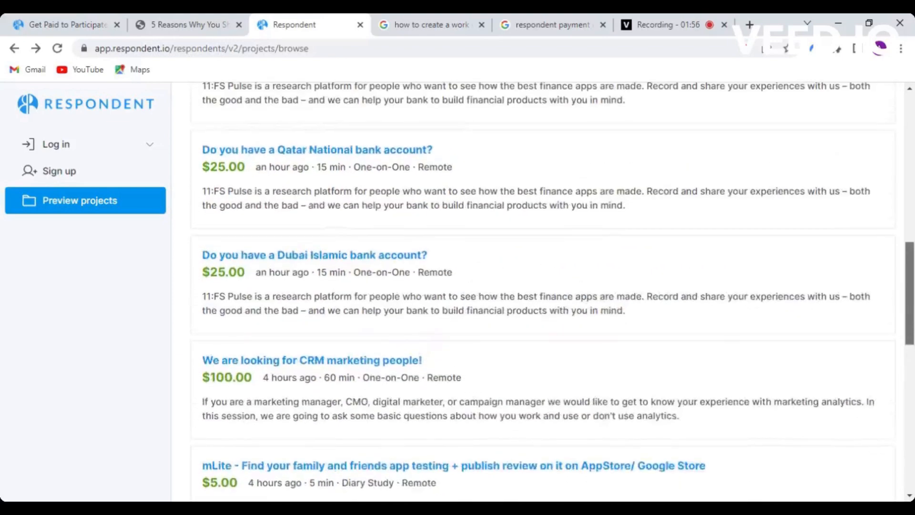
scroll(up, 3)
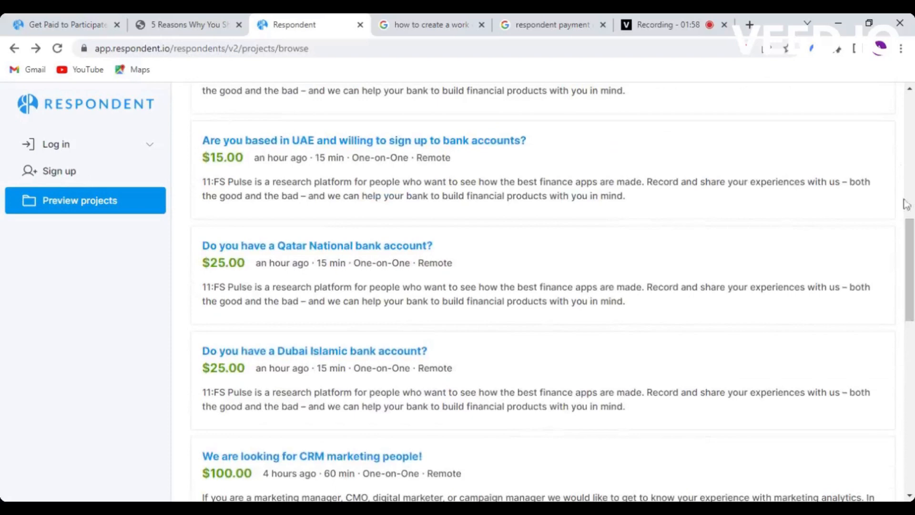
scroll(up, 3)
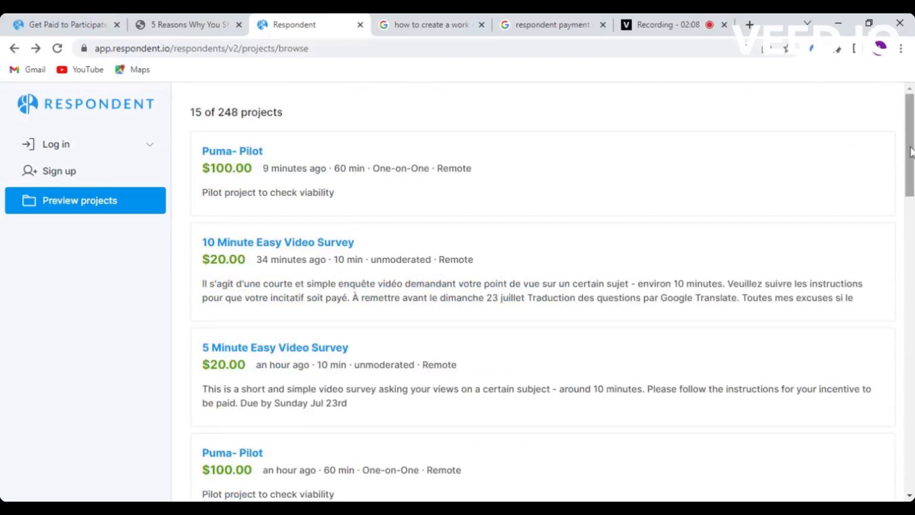
scroll(down, 3)
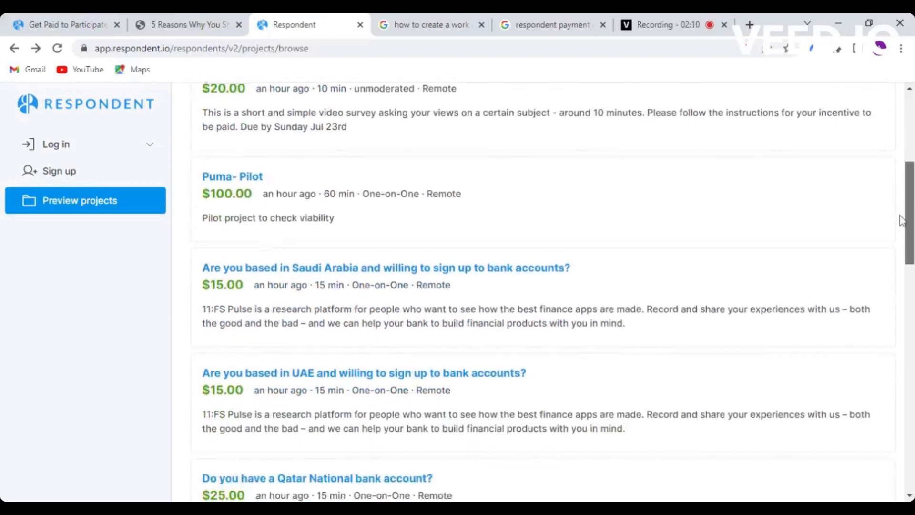
scroll(down, 3)
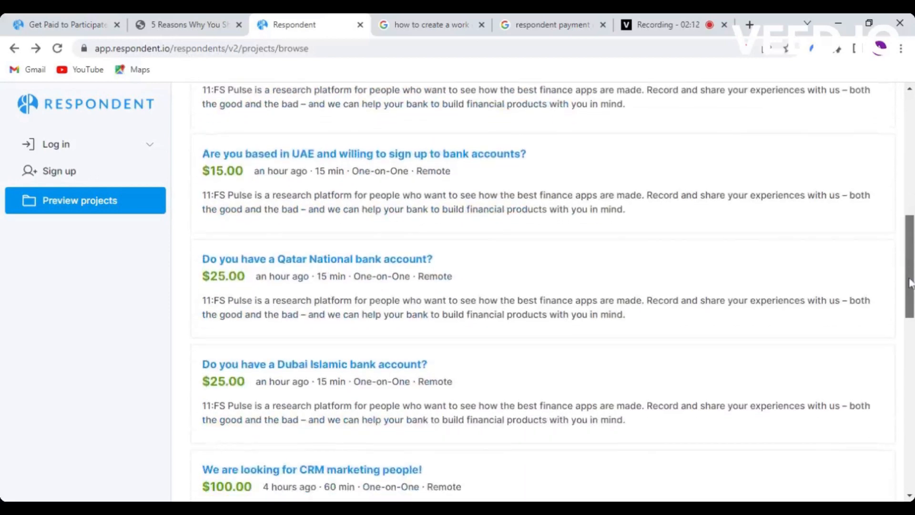
scroll(down, 3)
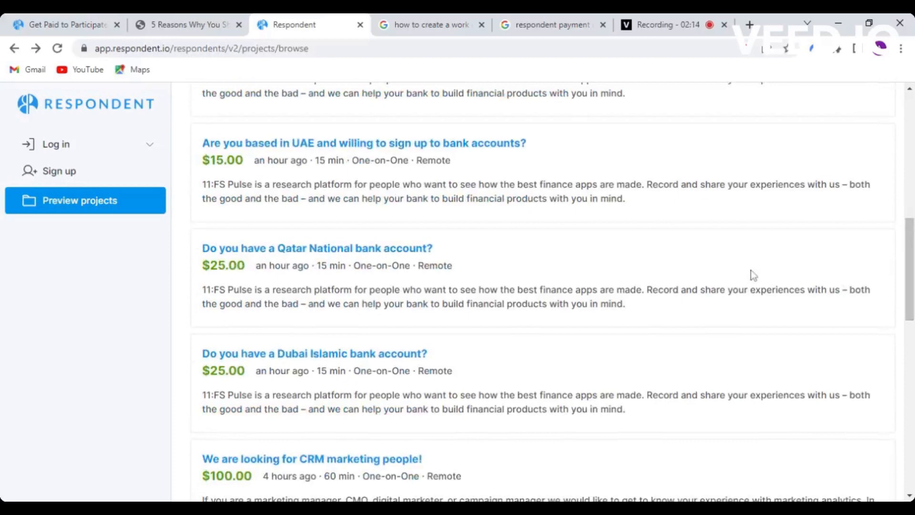
mouse_move(588, 244)
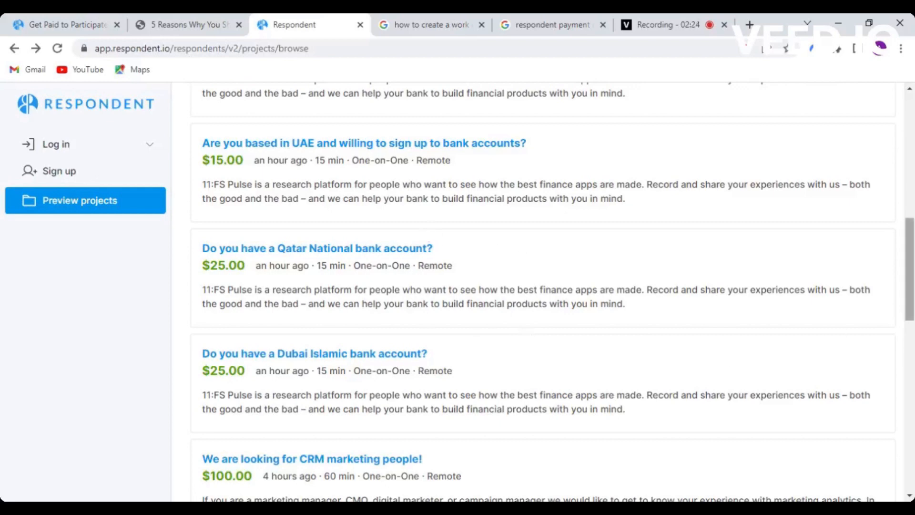
scroll(down, 3)
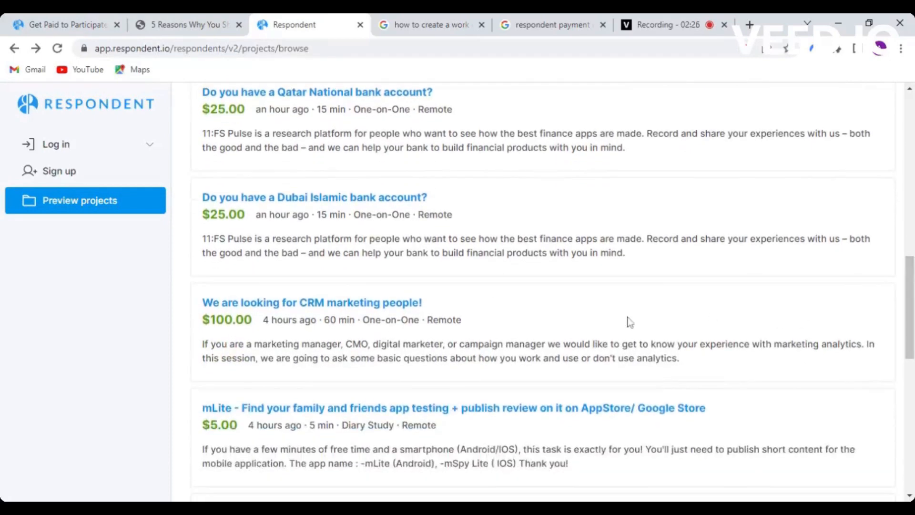
mouse_move(248, 309)
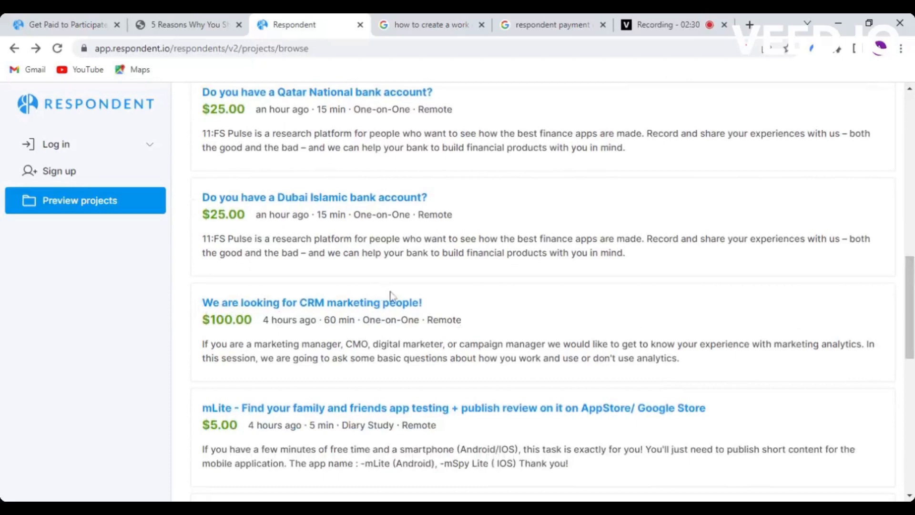
mouse_move(391, 296)
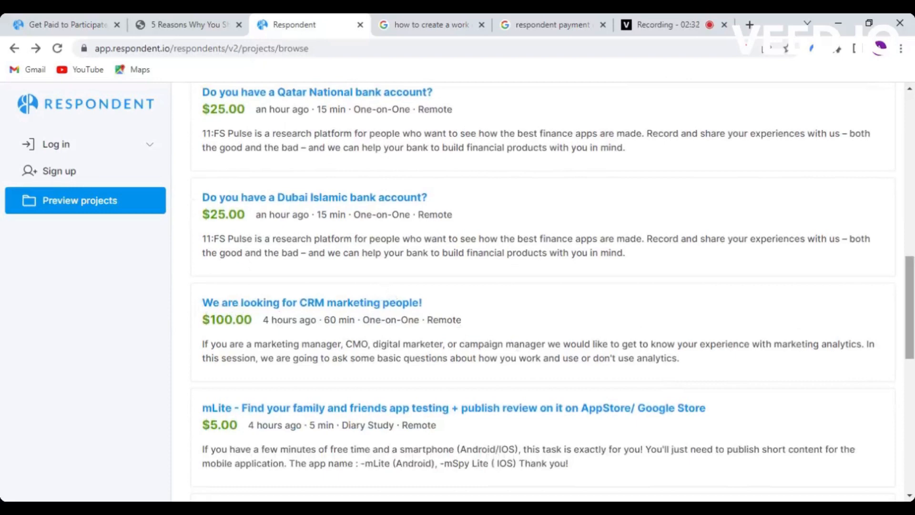
scroll(down, 3)
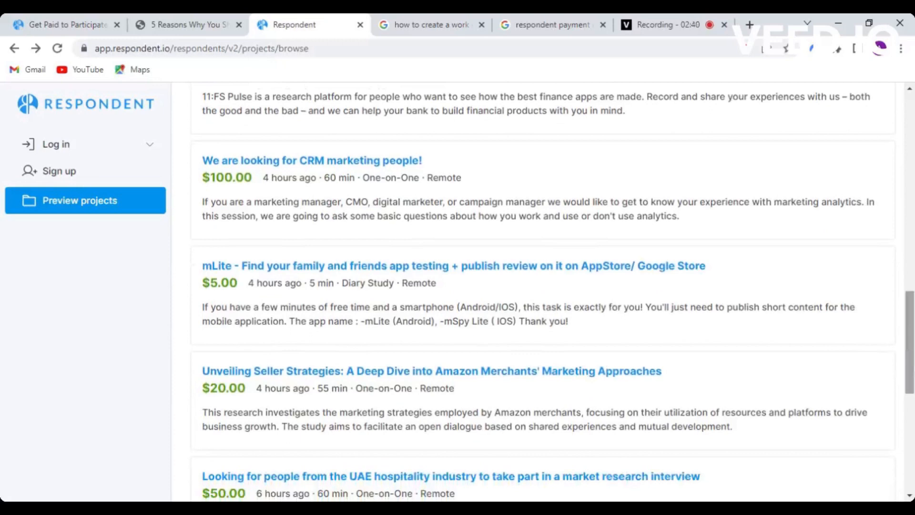
scroll(down, 3)
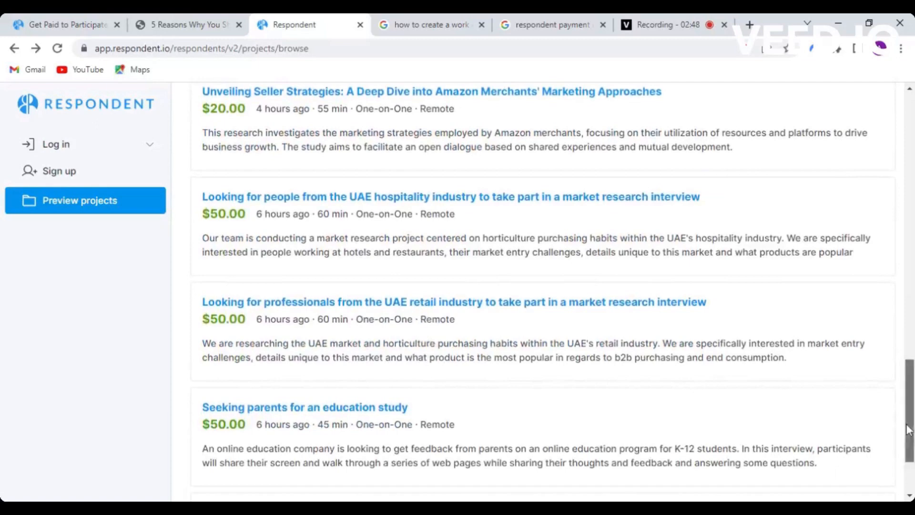
scroll(down, 3)
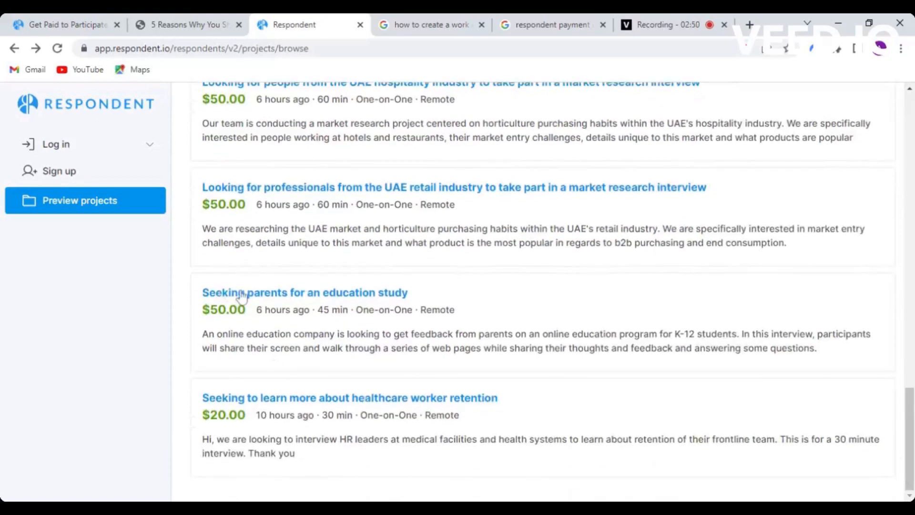
mouse_move(297, 301)
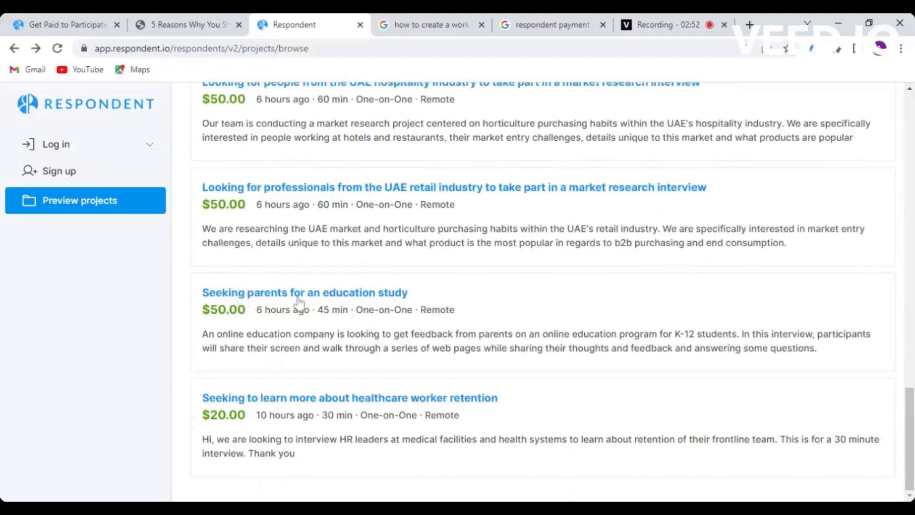
mouse_move(299, 306)
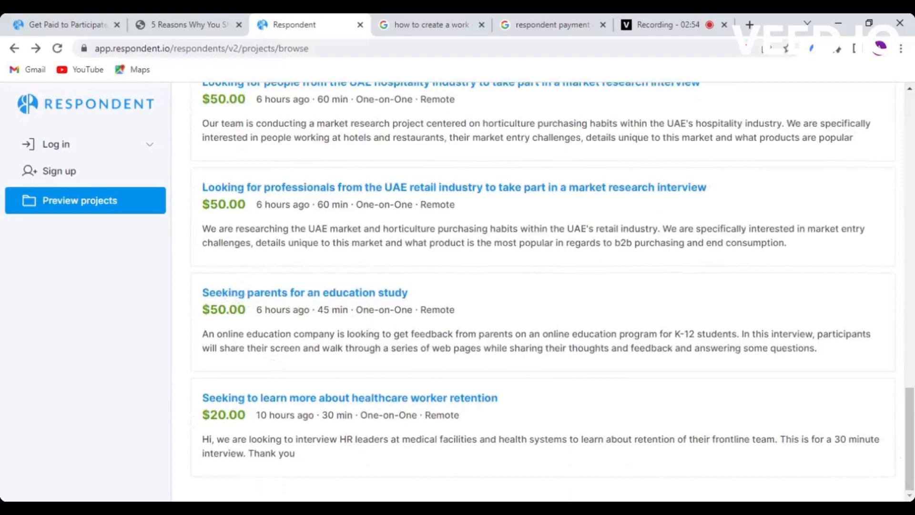
scroll(down, 3)
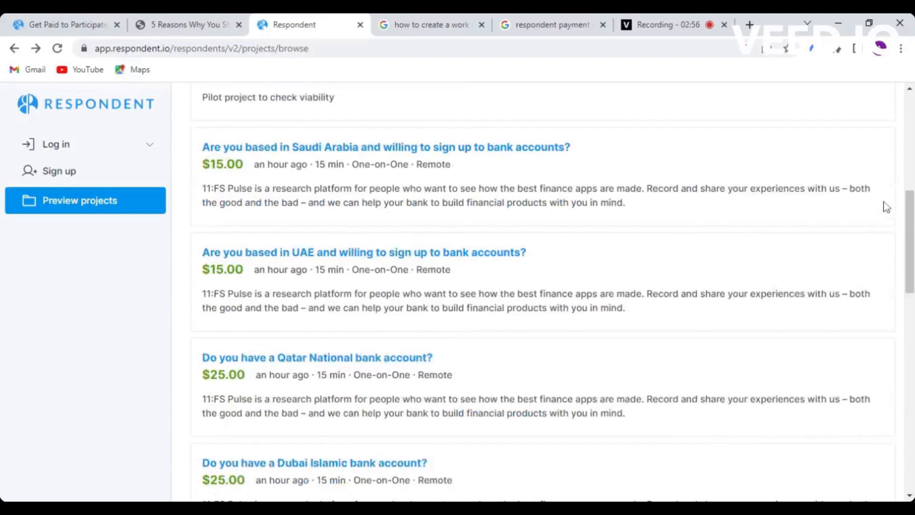
scroll(up, 3)
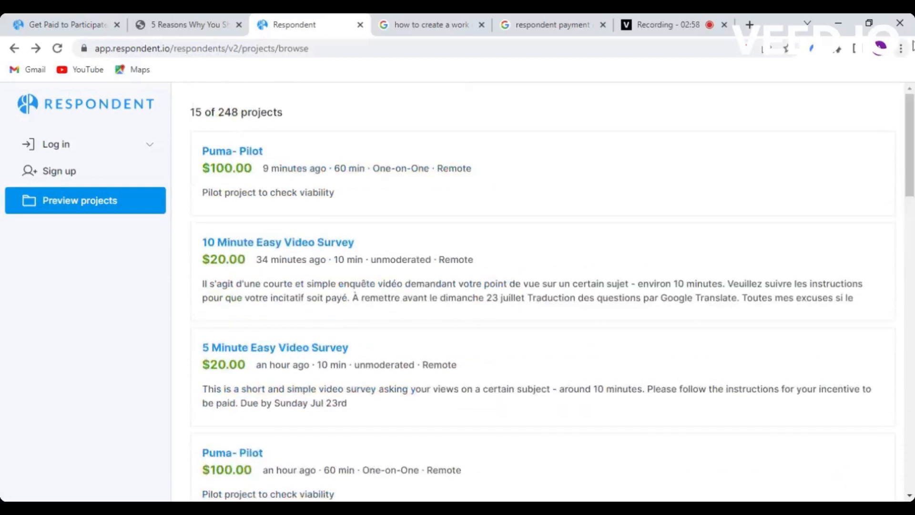
mouse_move(325, 151)
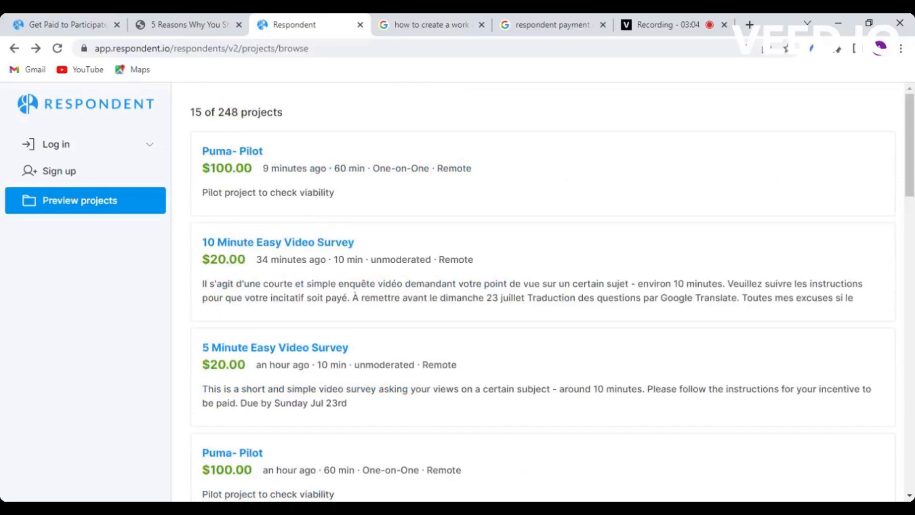
Show the 'Get Paid to Participate' business professional cards, with $100 to $750 hourly incentives
click(65, 24)
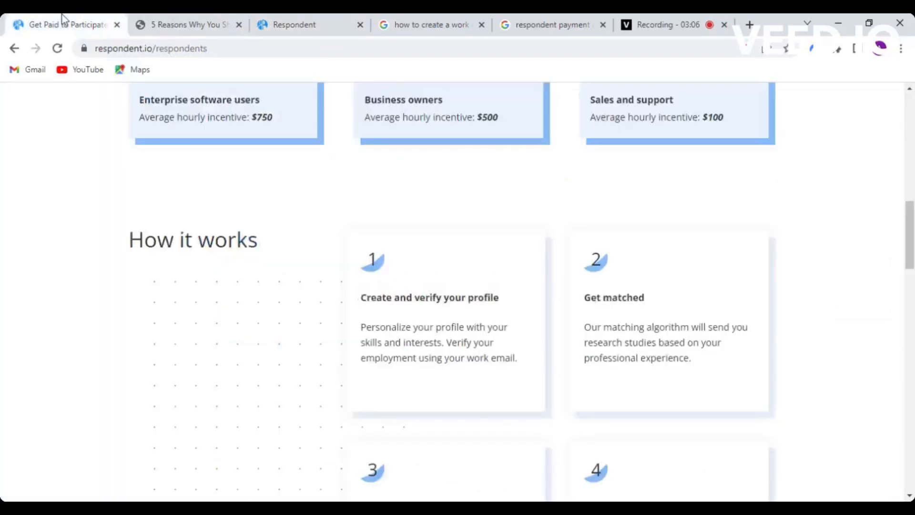
scroll(up, 3)
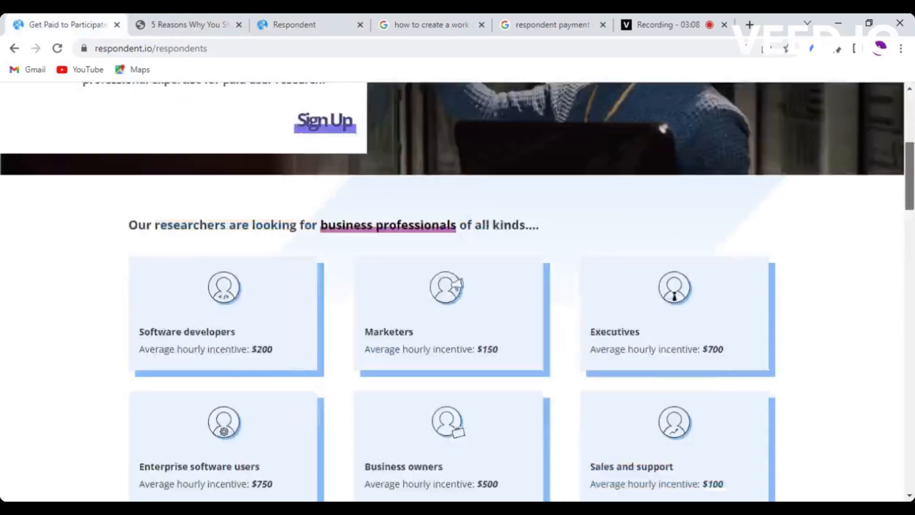
scroll(up, 3)
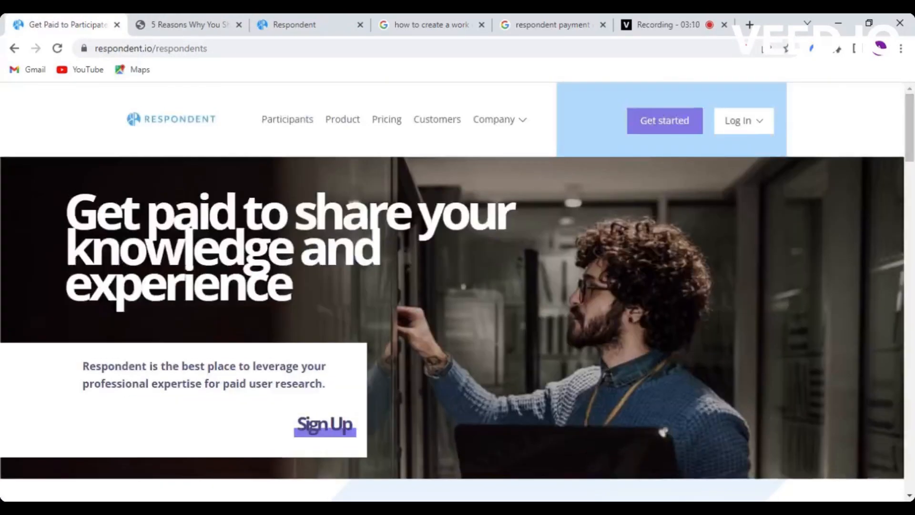
scroll(down, 3)
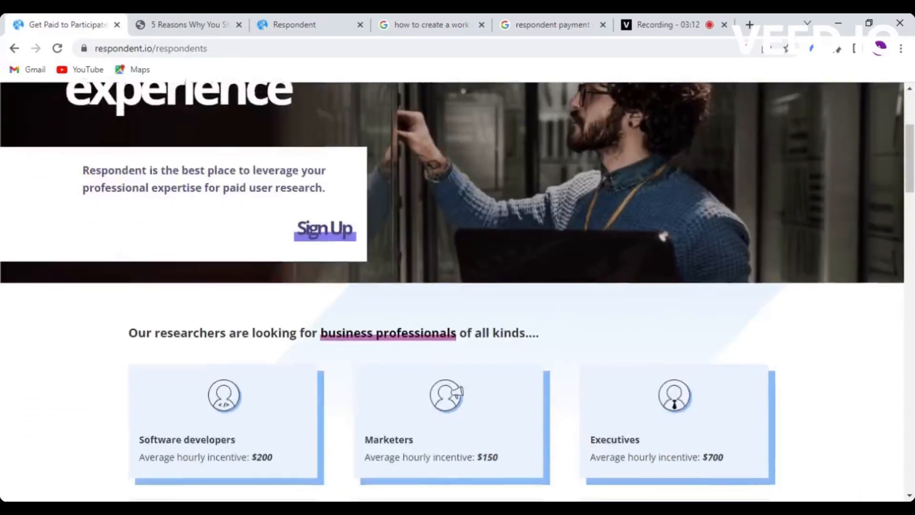
scroll(down, 3)
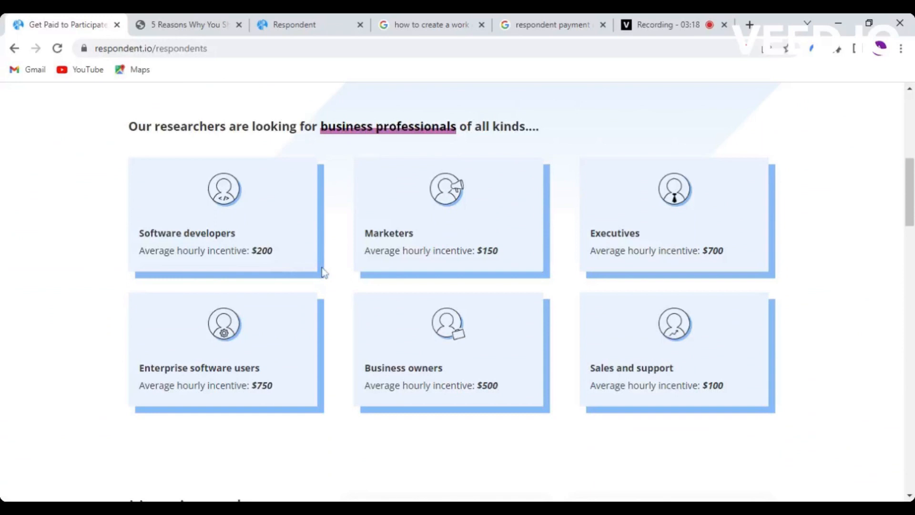
mouse_move(471, 212)
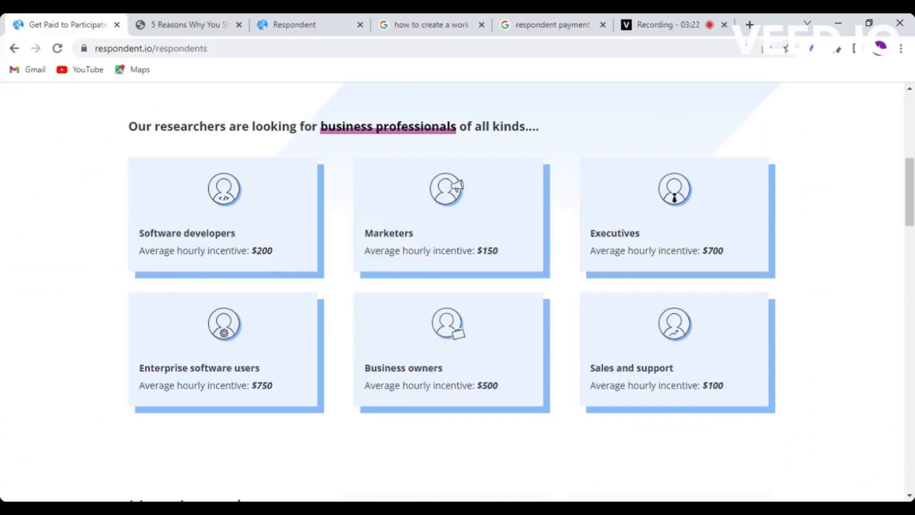
mouse_move(723, 265)
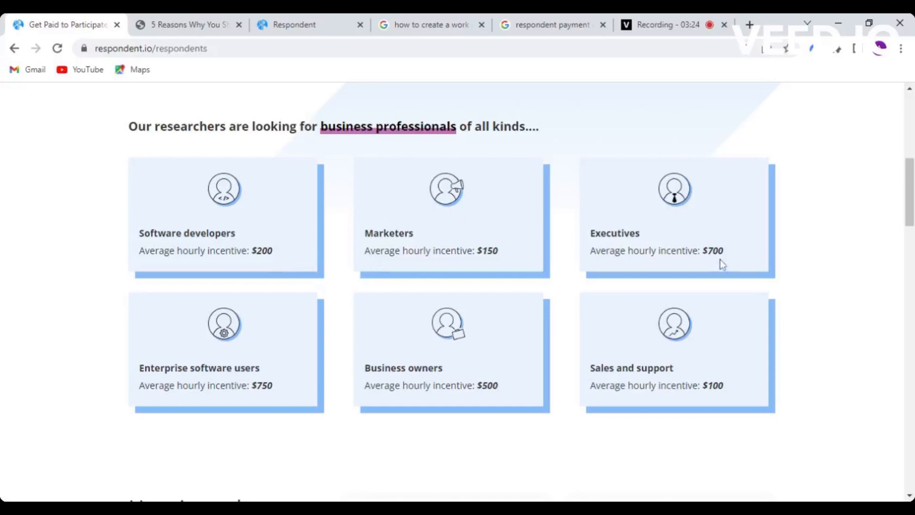
mouse_move(656, 283)
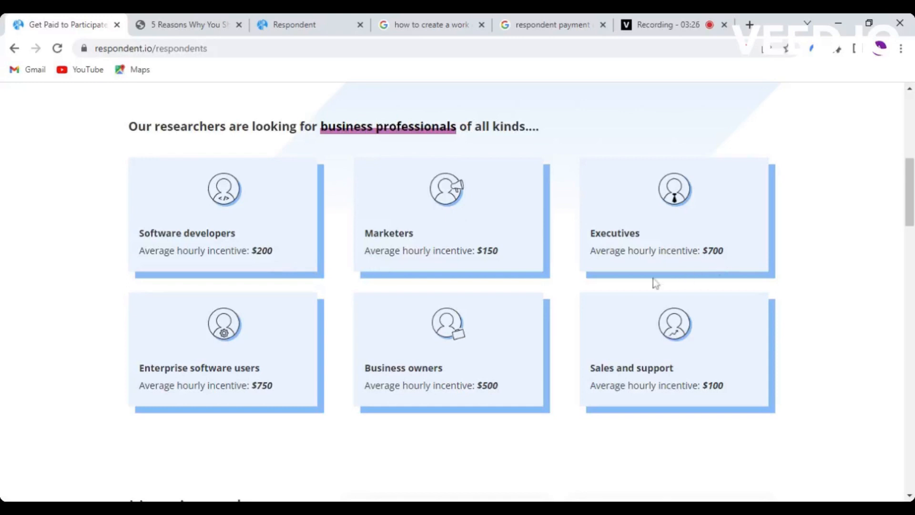
mouse_move(337, 338)
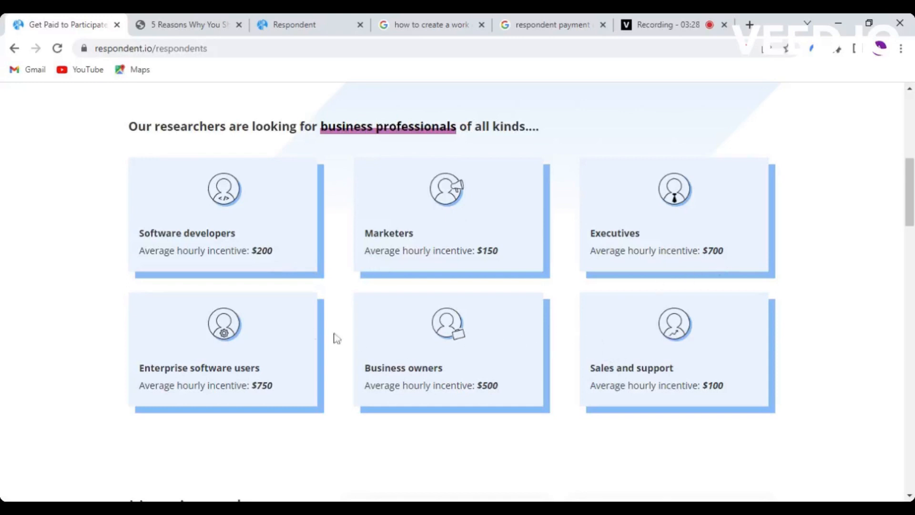
mouse_move(439, 334)
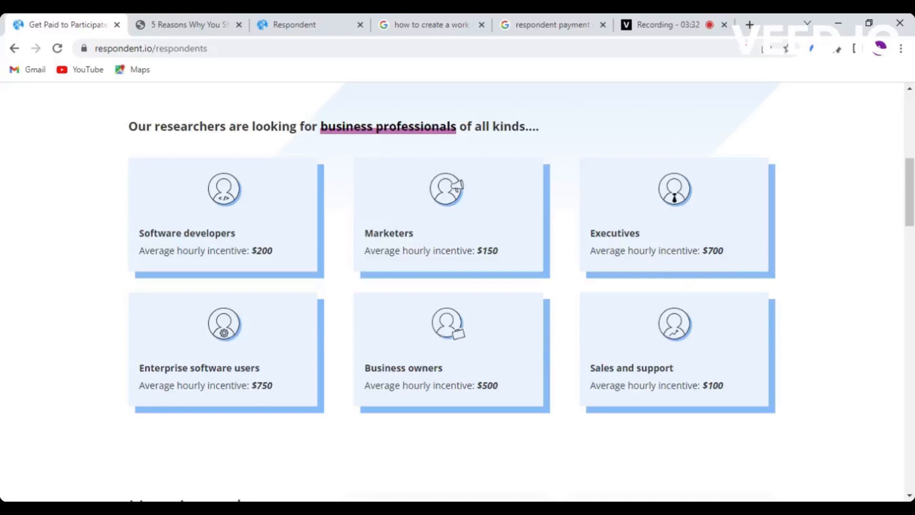
Scroll to the four 'How it works' steps, from work-email verification to PayPal payment
scroll(down, 3)
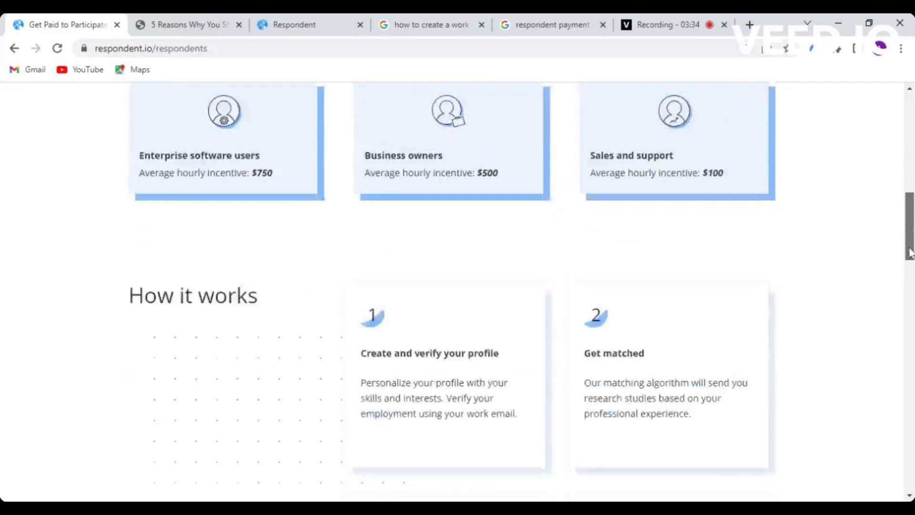
scroll(down, 3)
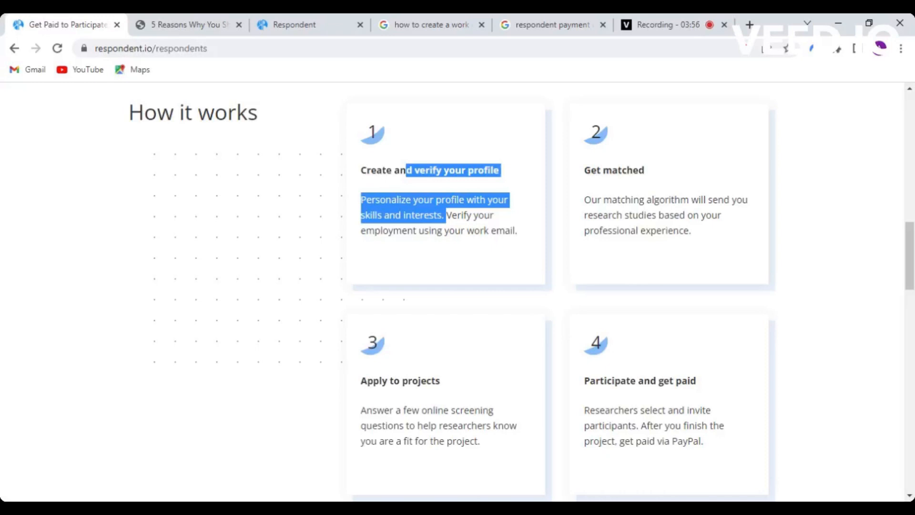
mouse_move(484, 342)
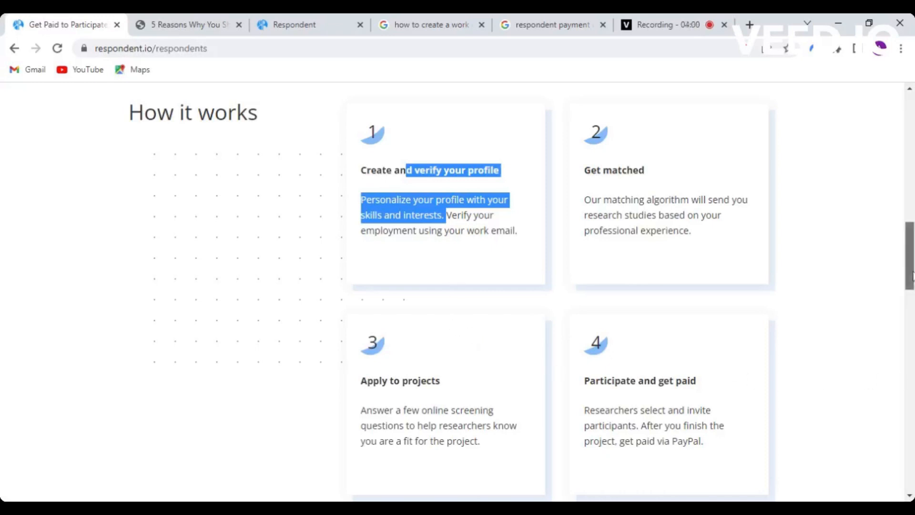
scroll(down, 3)
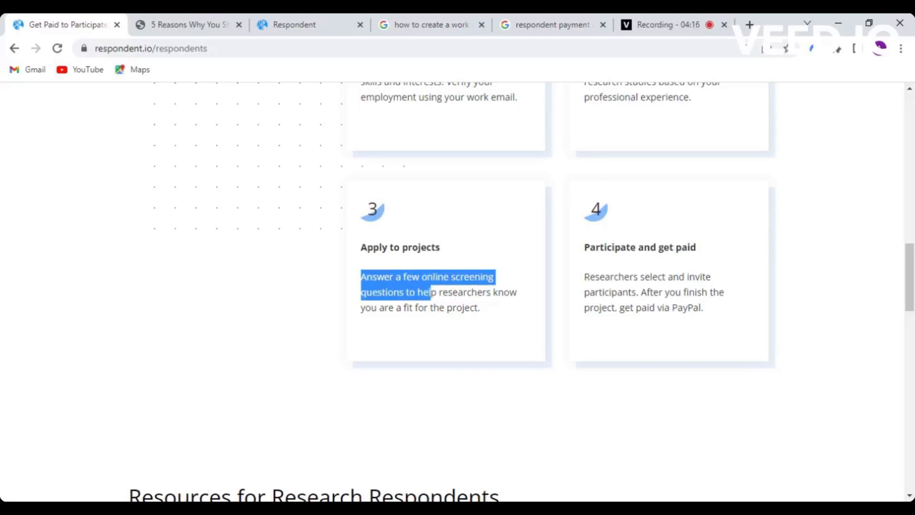
mouse_move(674, 292)
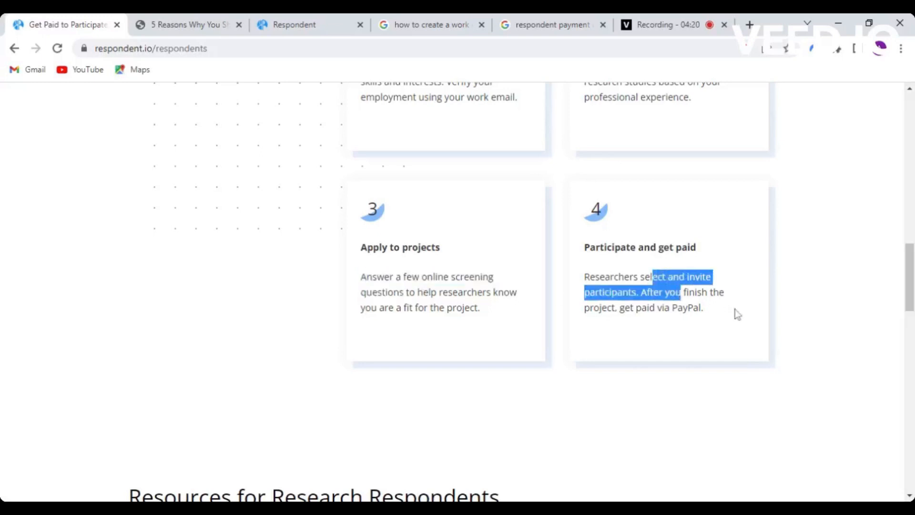
scroll(down, 3)
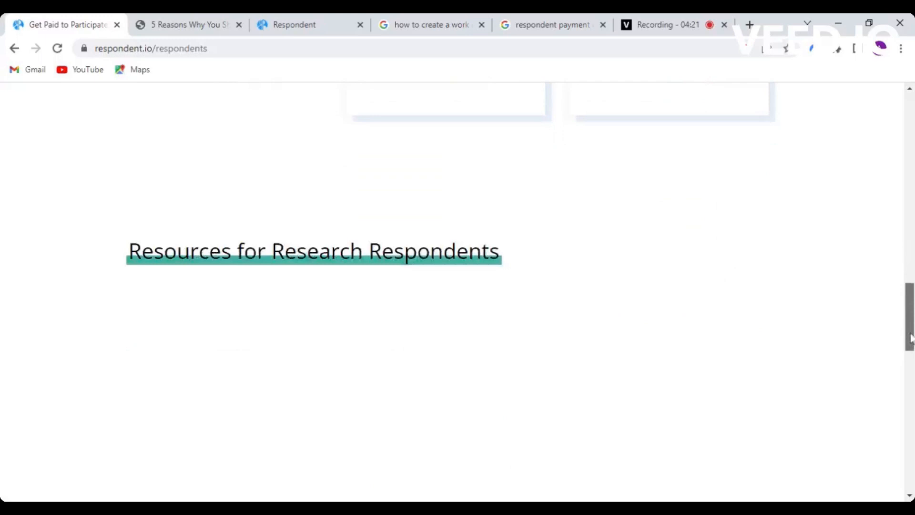
scroll(up, 3)
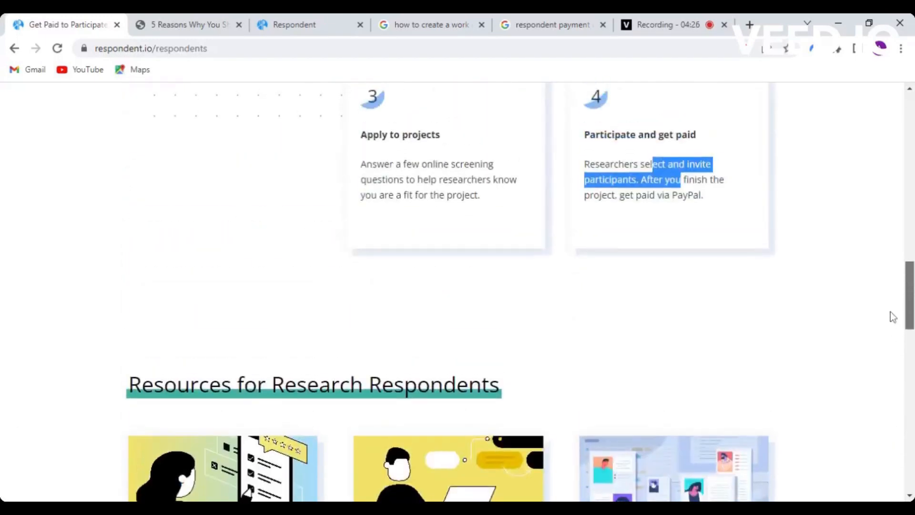
scroll(down, 3)
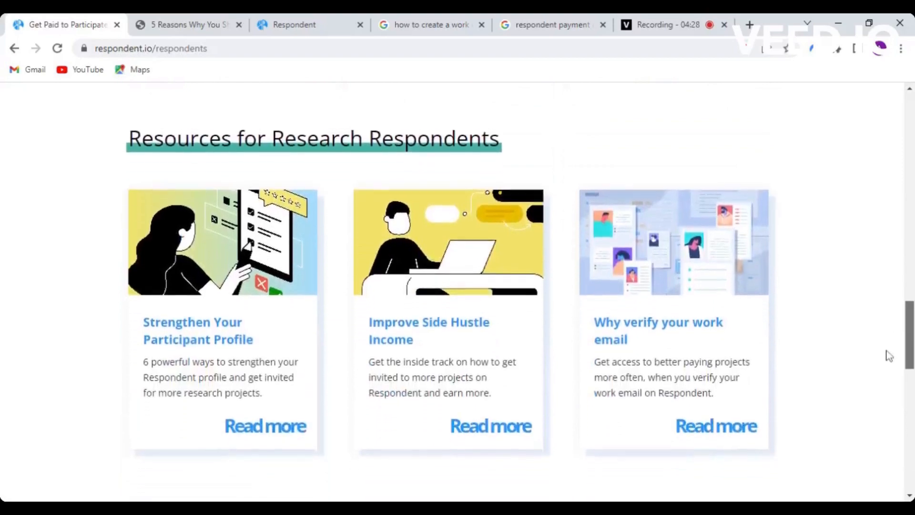
scroll(down, 3)
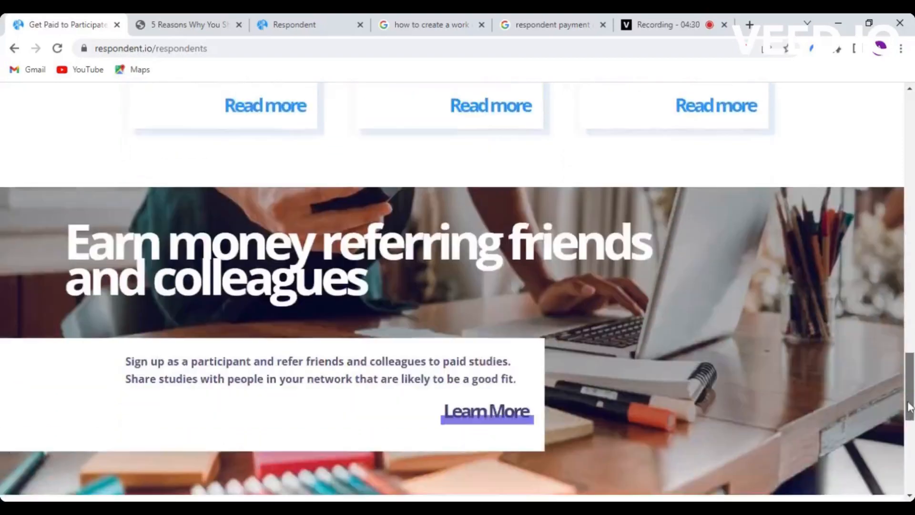
scroll(up, 3)
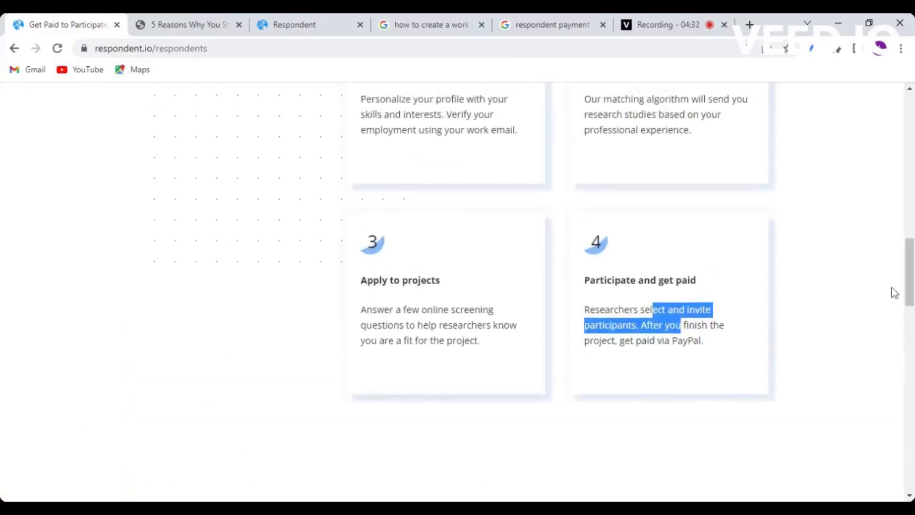
scroll(up, 3)
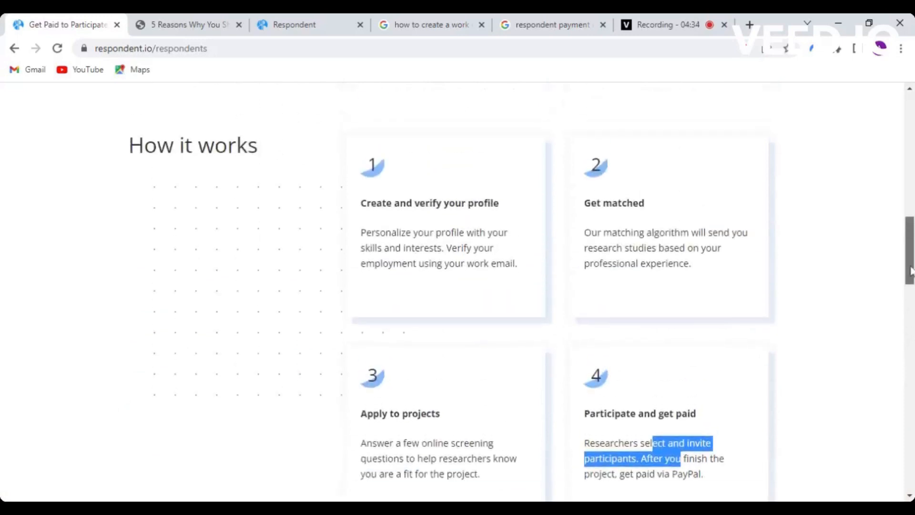
scroll(up, 3)
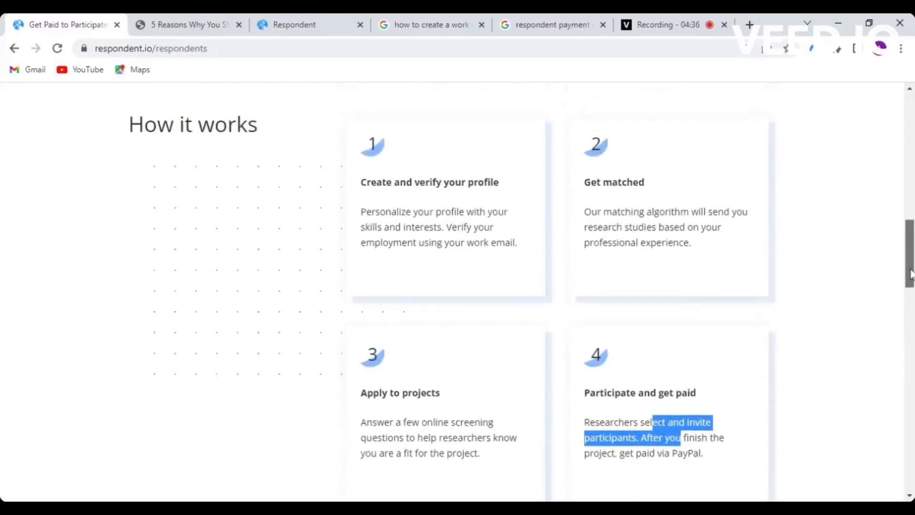
scroll(up, 3)
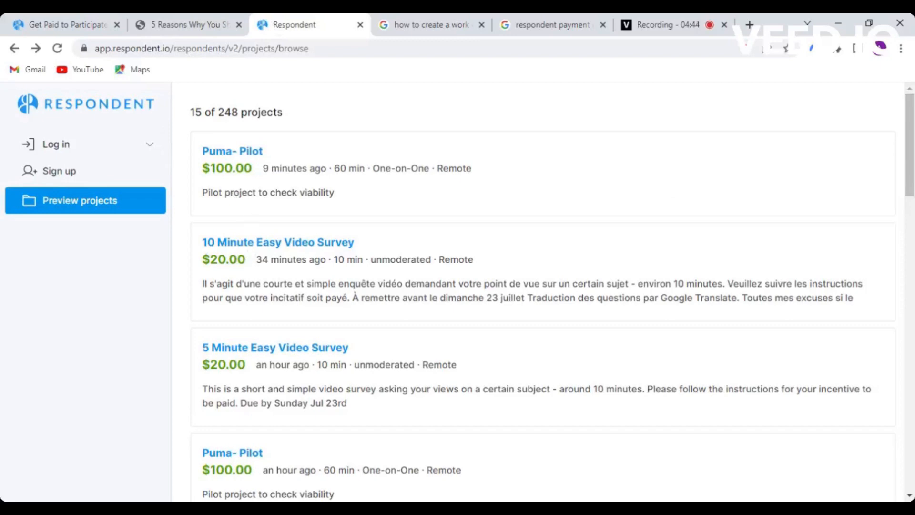
mouse_move(259, 191)
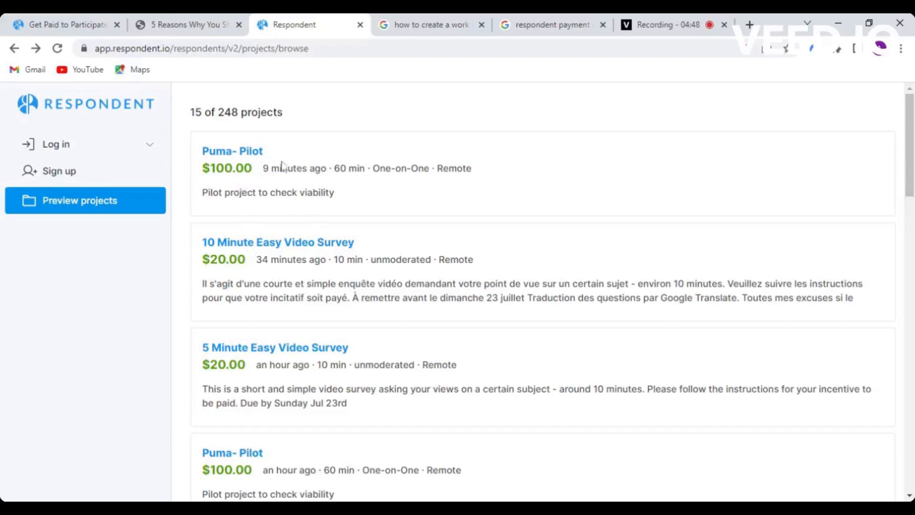
mouse_move(282, 168)
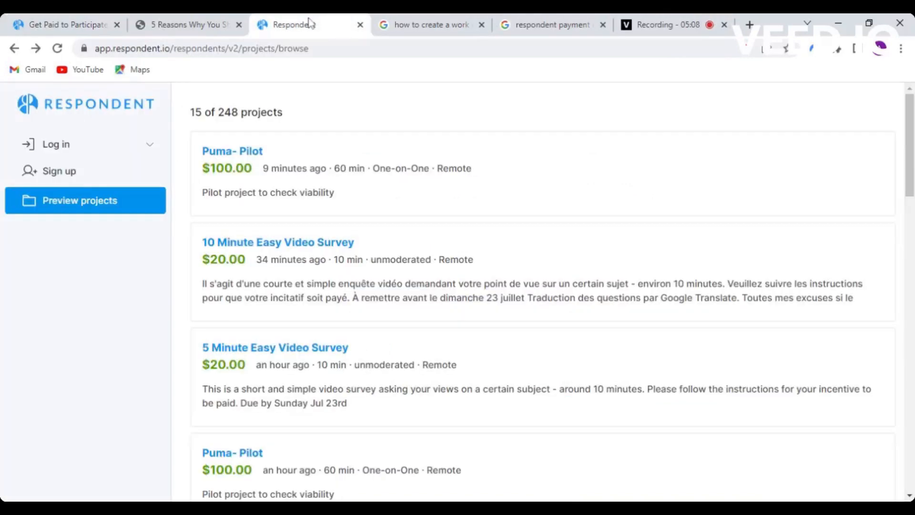
Switch back to the 'Get Paid to Participate' page and scroll to How it works
click(65, 24)
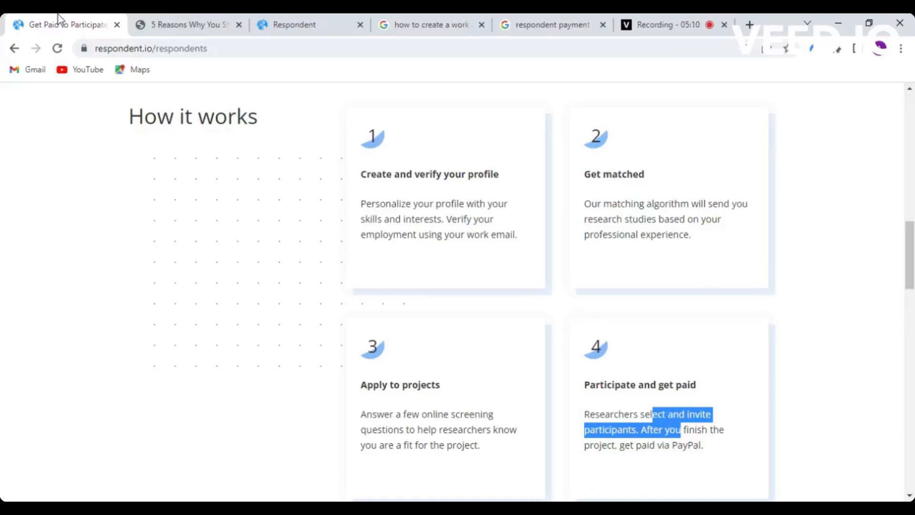
mouse_move(804, 258)
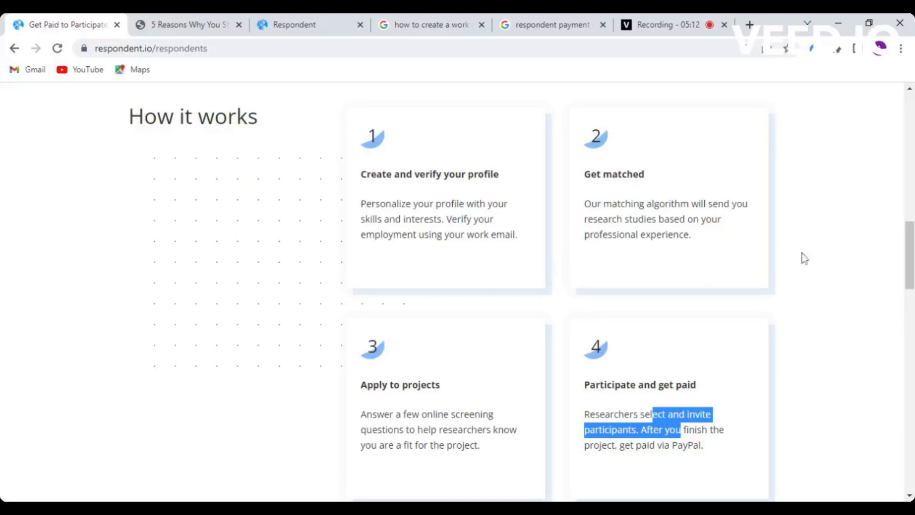
scroll(down, 3)
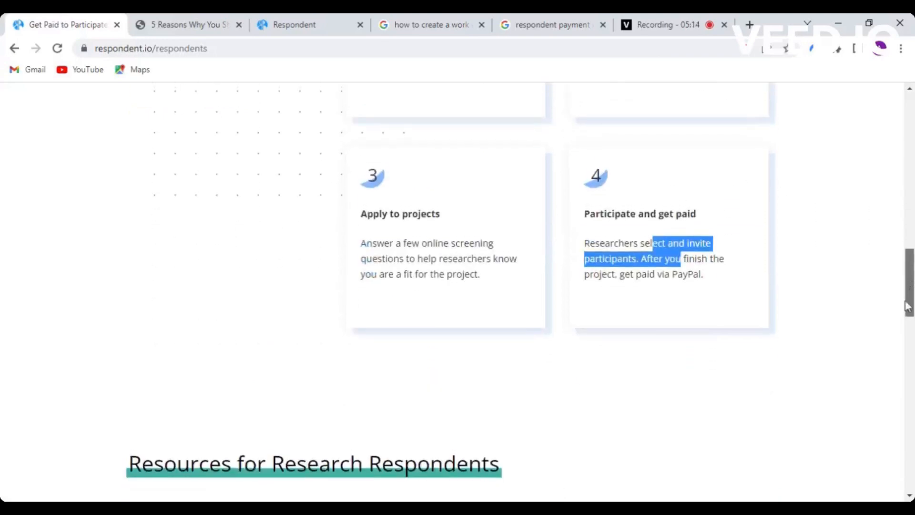
scroll(up, 3)
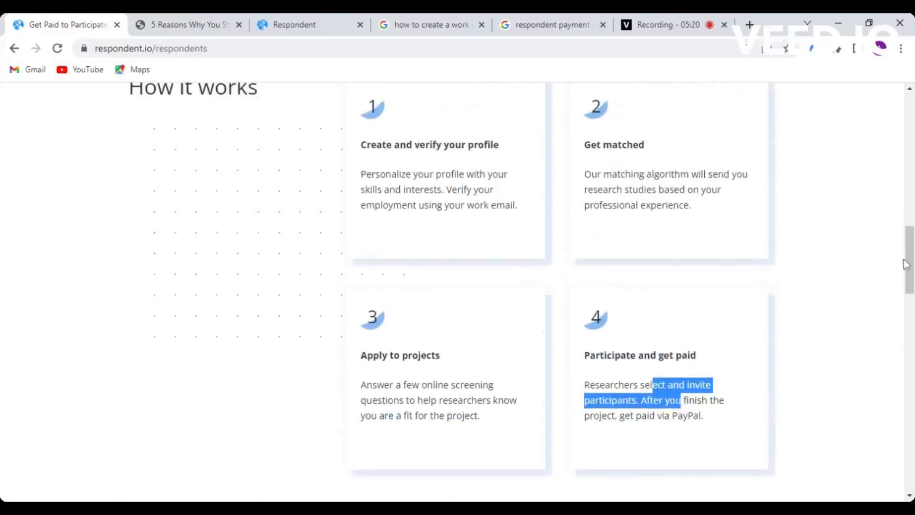
scroll(down, 3)
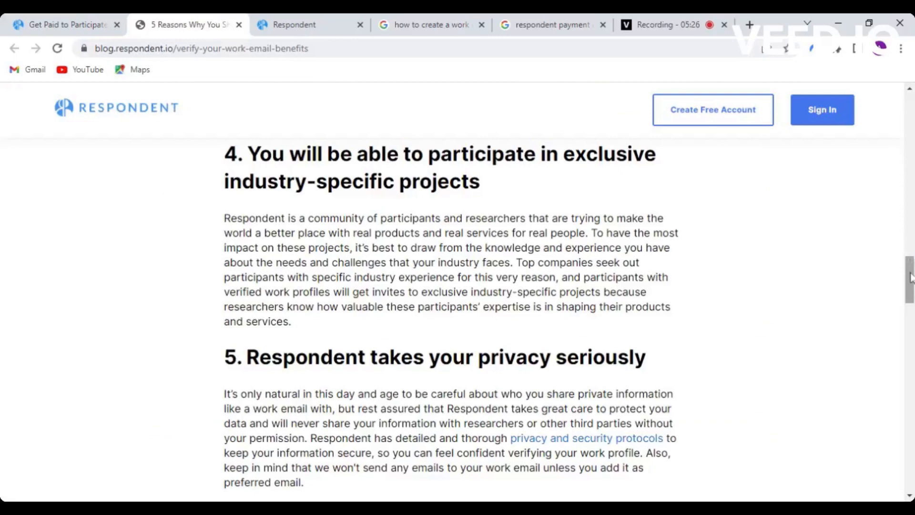
Skim the '5 Reasons' blog post sections, then bring up the work-email Google search
scroll(up, 3)
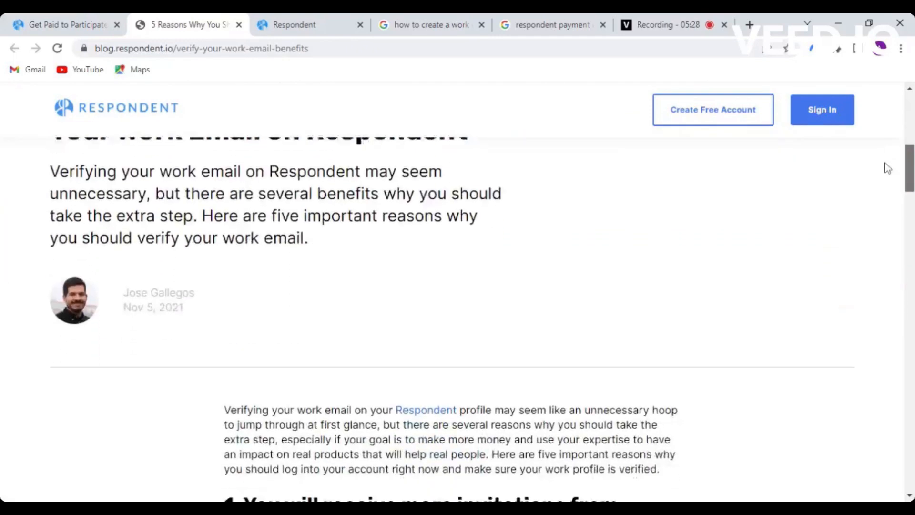
scroll(down, 3)
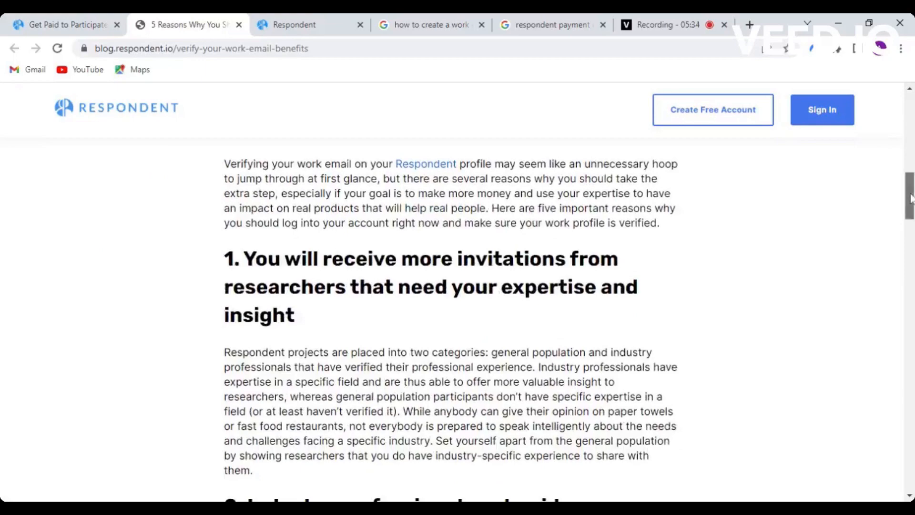
scroll(down, 3)
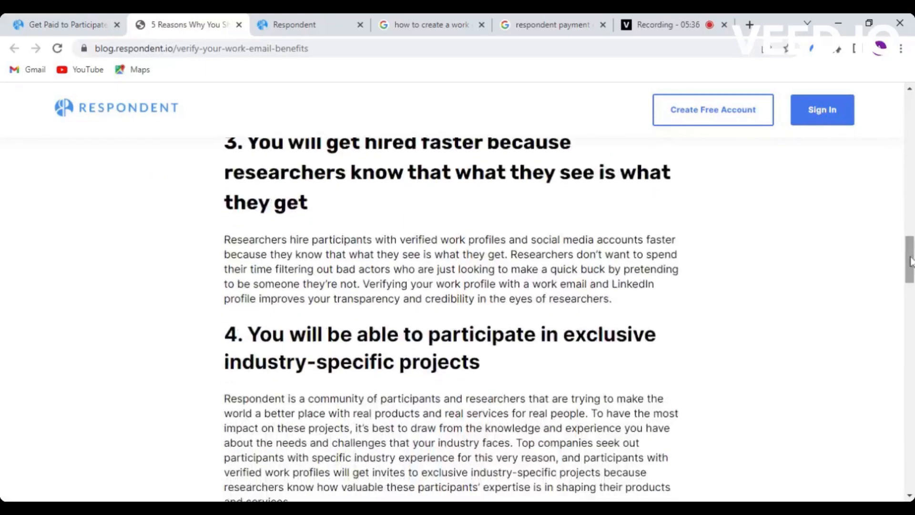
click(429, 24)
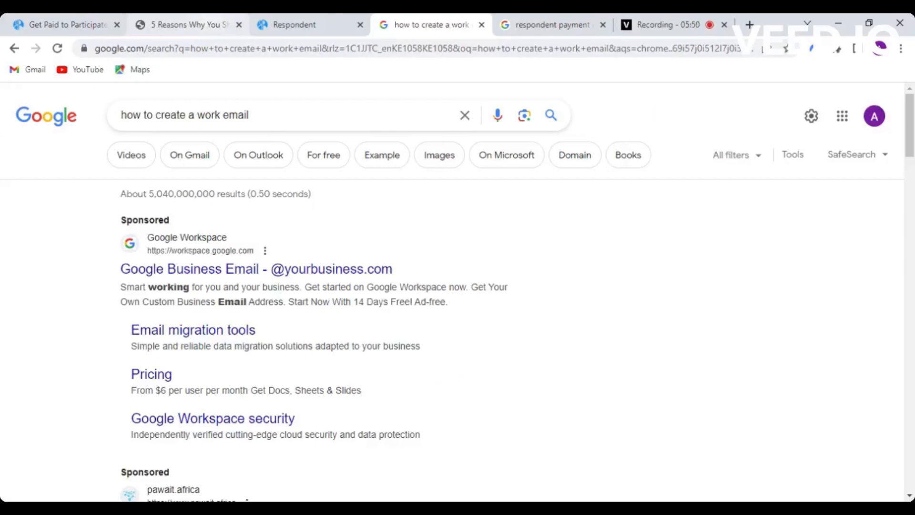
click(184, 24)
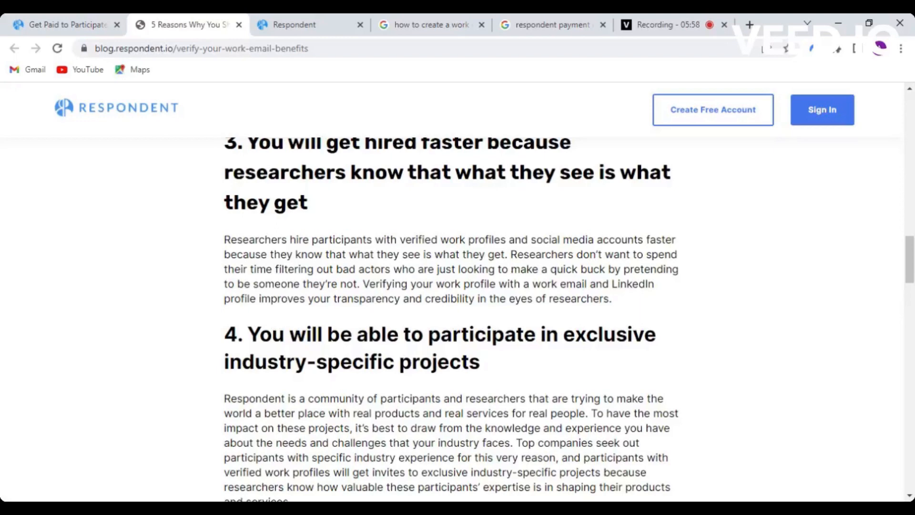
click(309, 24)
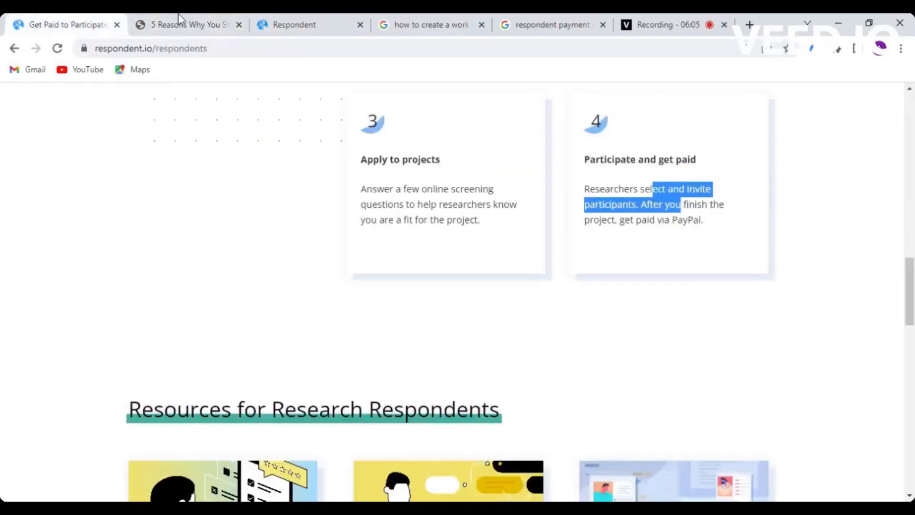
click(186, 24)
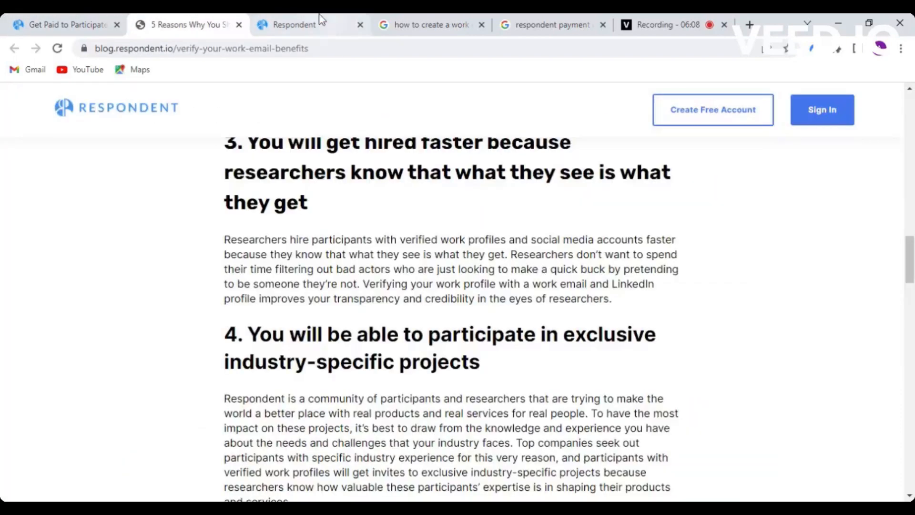
click(310, 24)
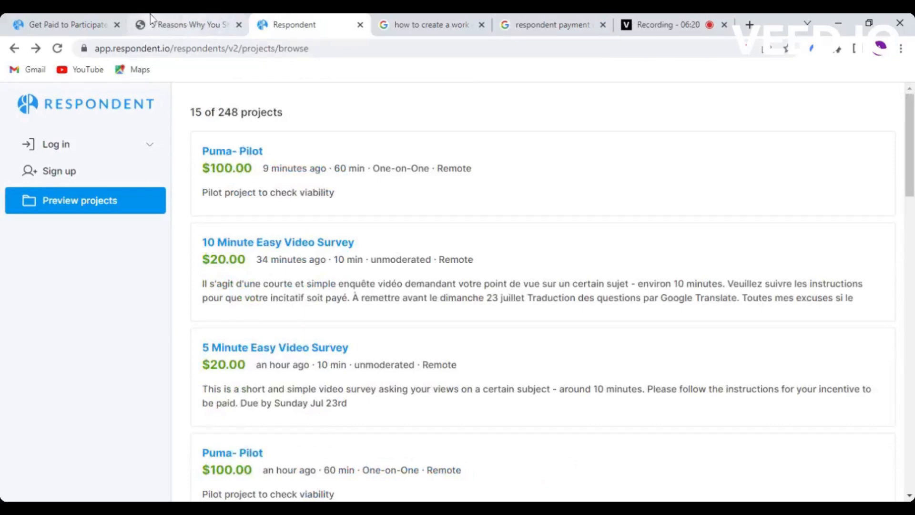
click(64, 24)
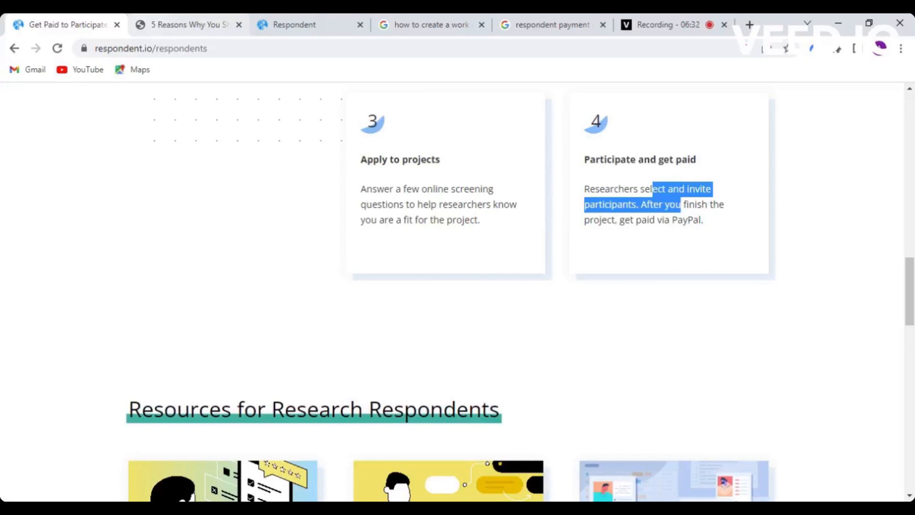
click(294, 25)
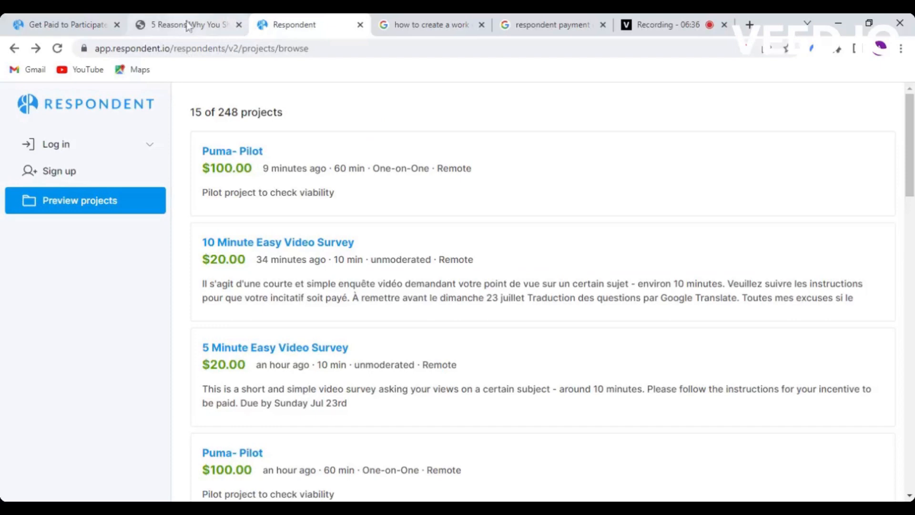
click(186, 24)
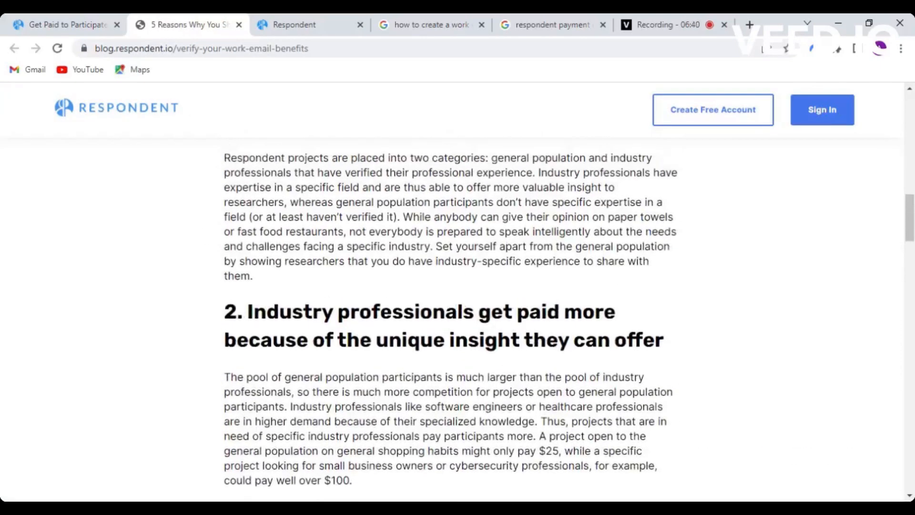
scroll(up, 3)
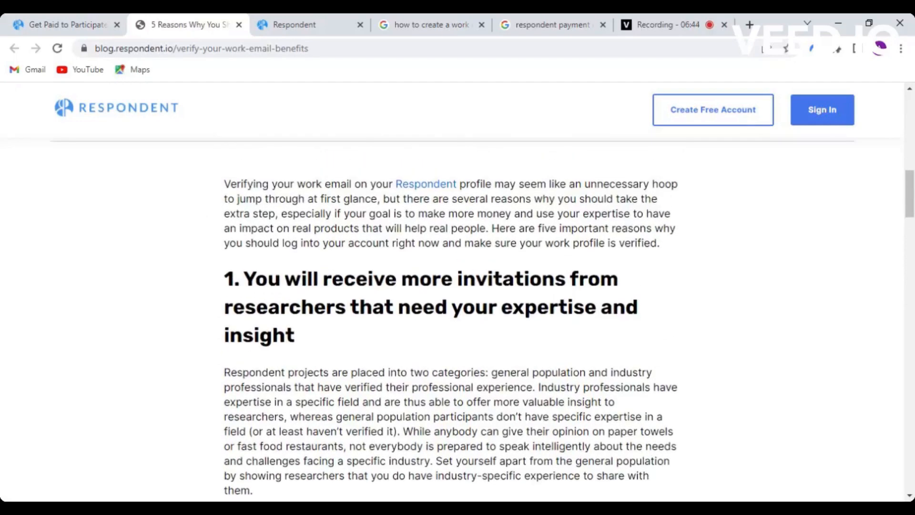
click(65, 25)
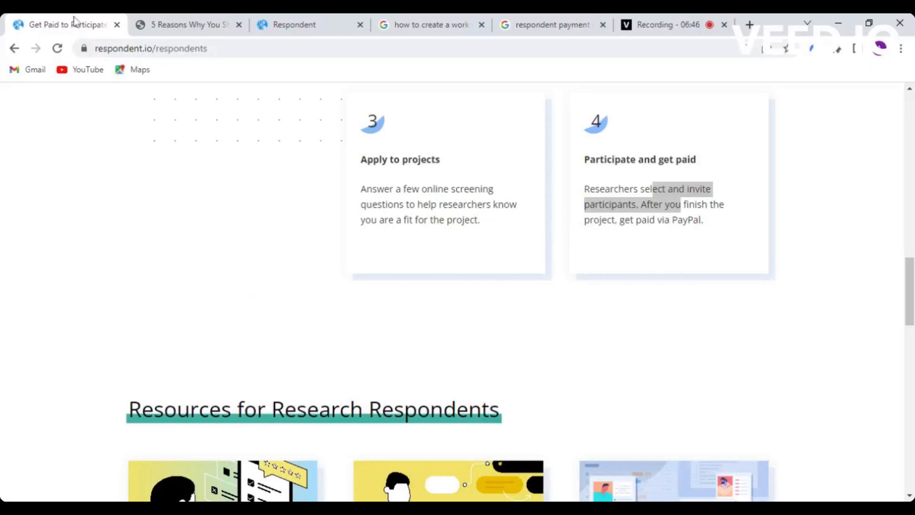
click(185, 24)
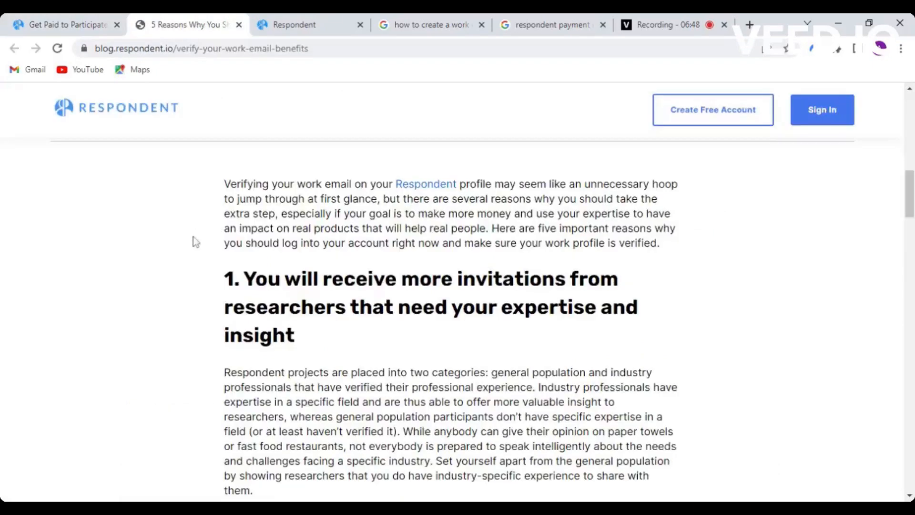
scroll(down, 3)
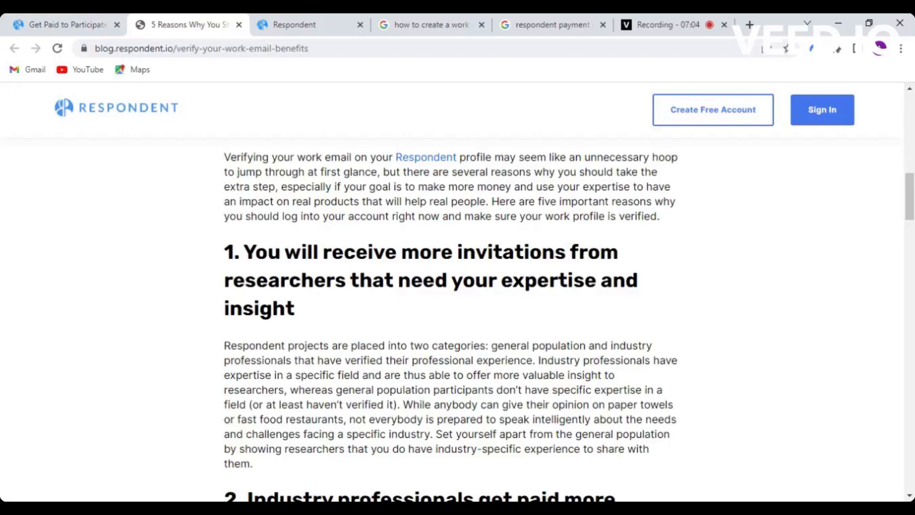
Read the work-email post to The Bottom Line, then reach the How it works steps
scroll(down, 3)
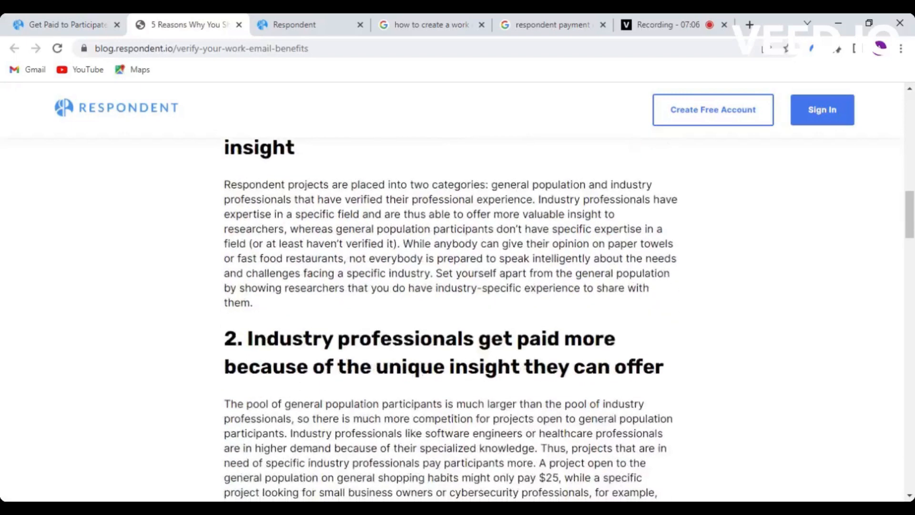
scroll(down, 3)
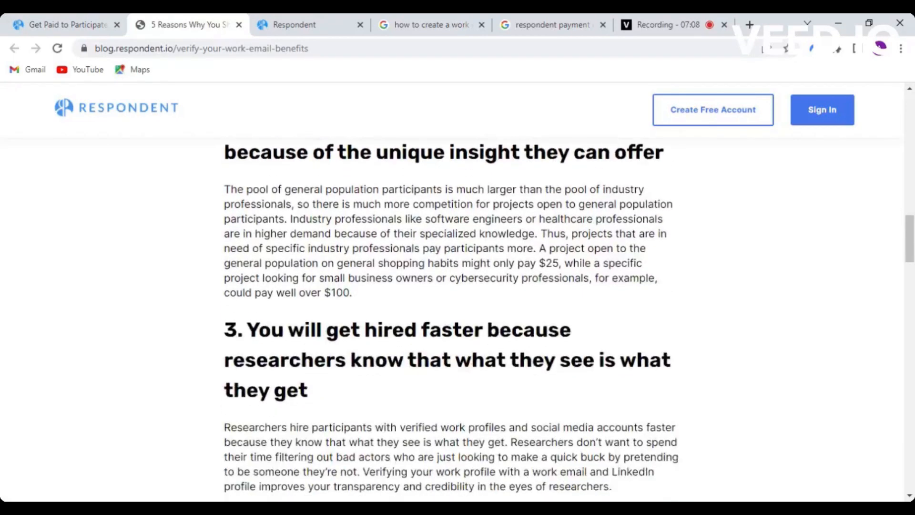
scroll(down, 3)
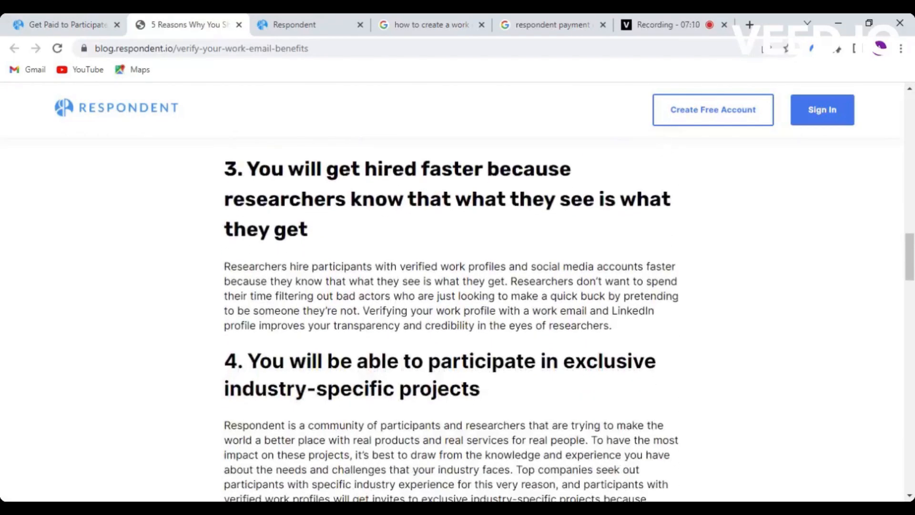
scroll(down, 3)
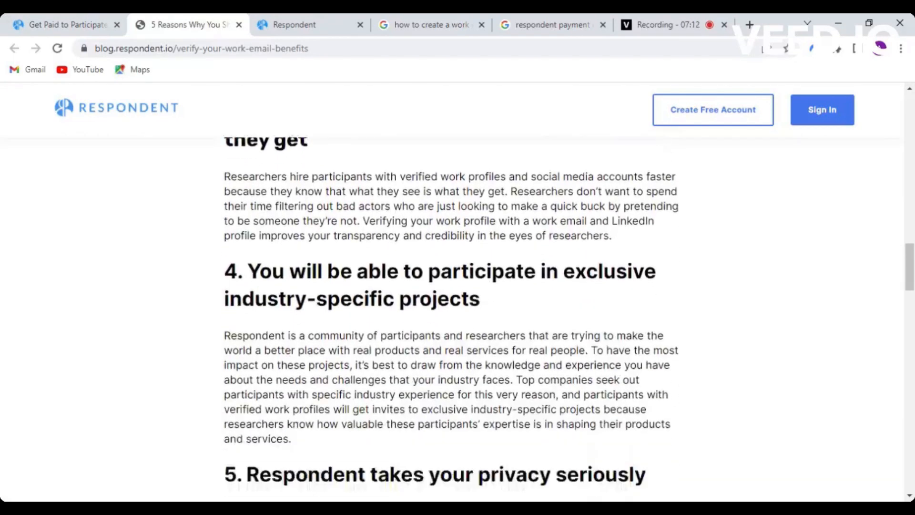
scroll(down, 3)
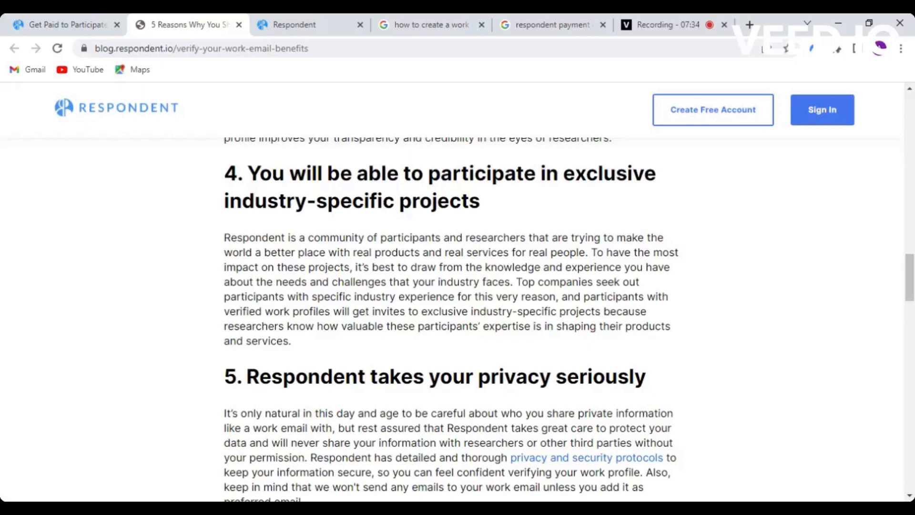
scroll(down, 3)
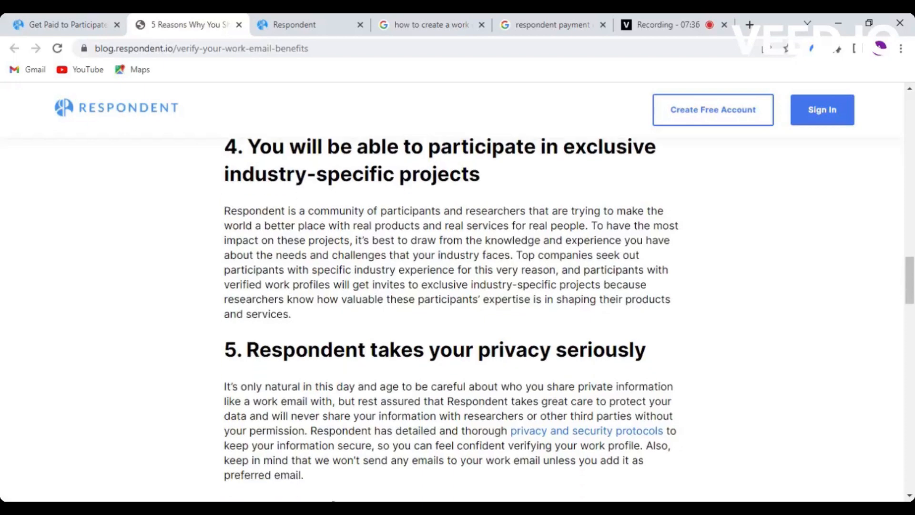
scroll(down, 3)
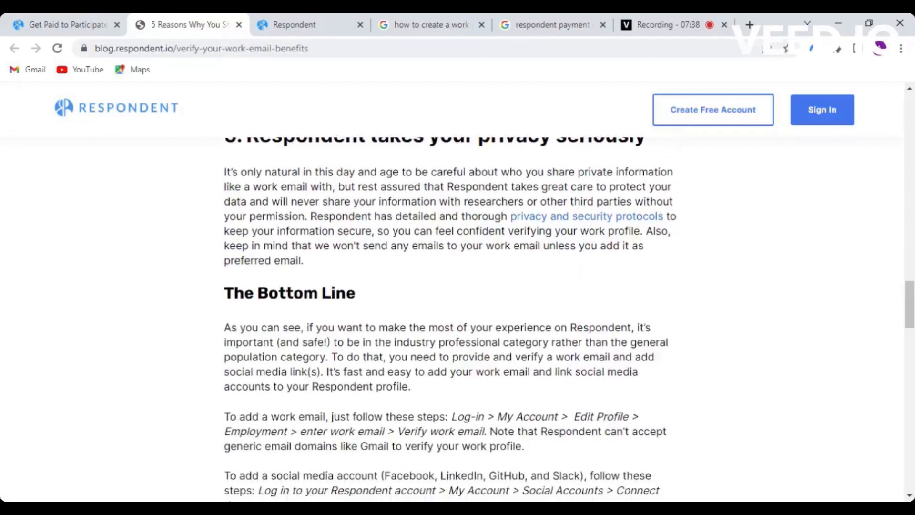
scroll(down, 3)
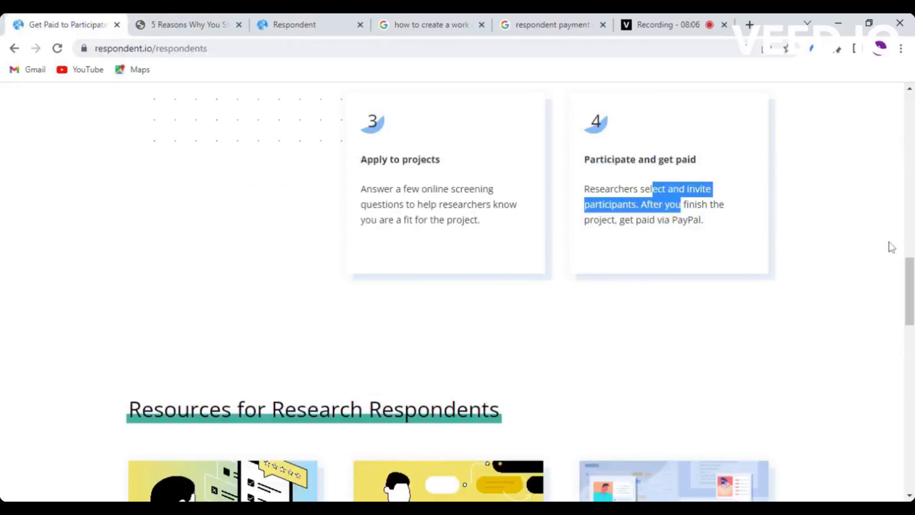
Scroll the project list to its last listing, then bring up the work-email search
scroll(up, 3)
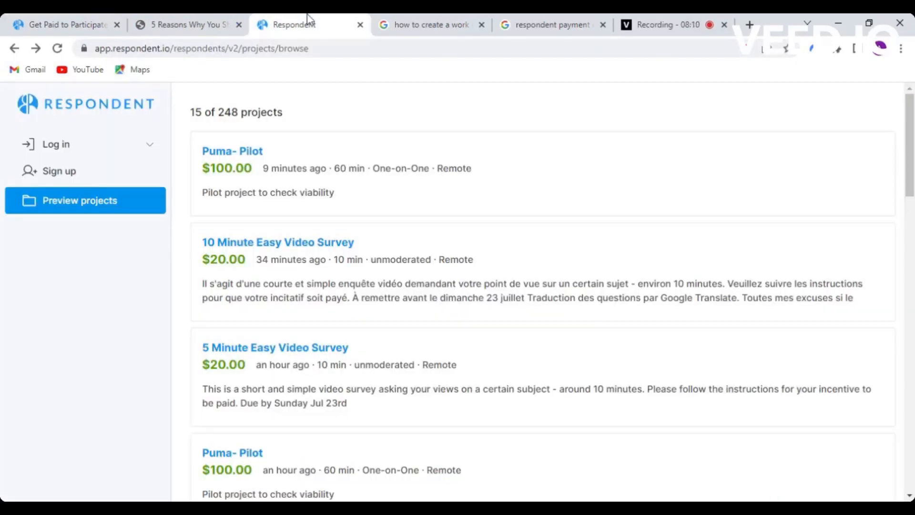
scroll(down, 3)
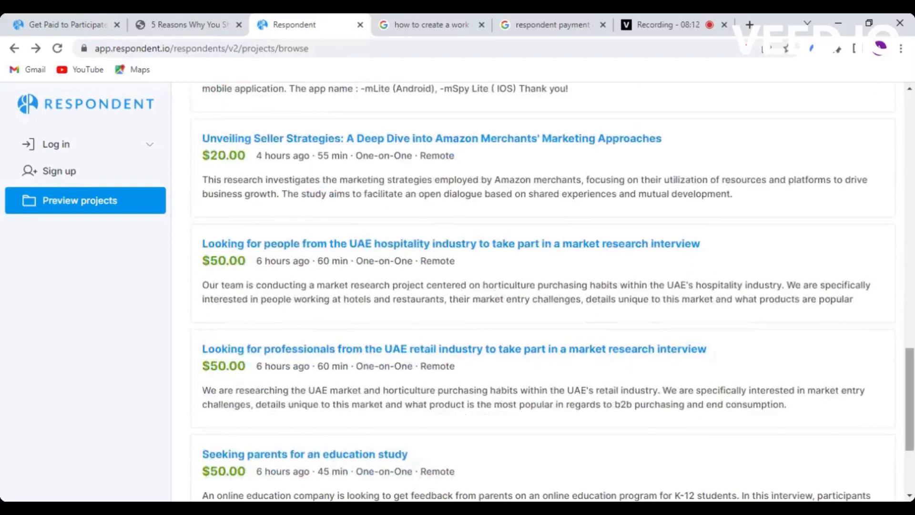
scroll(down, 3)
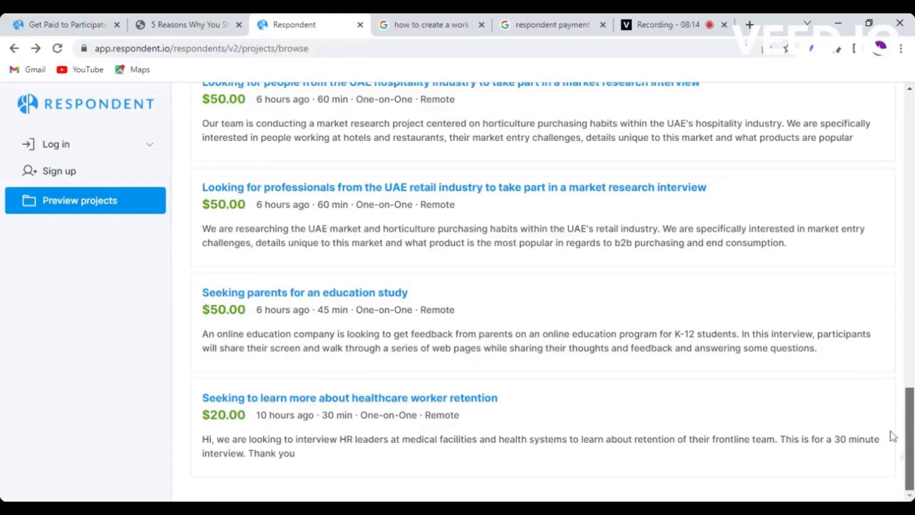
click(431, 24)
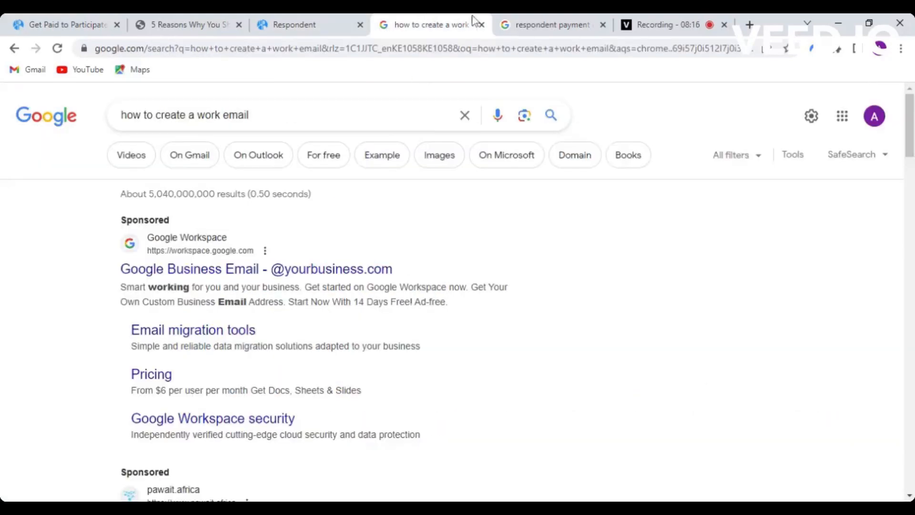
Skim the 'respondent payment reviews' Google results, scrolling down and back
click(549, 24)
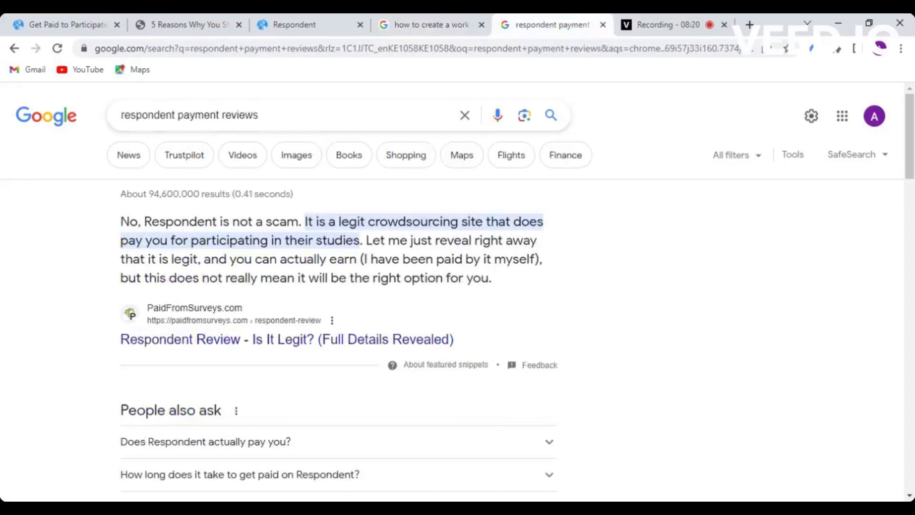
mouse_move(78, 268)
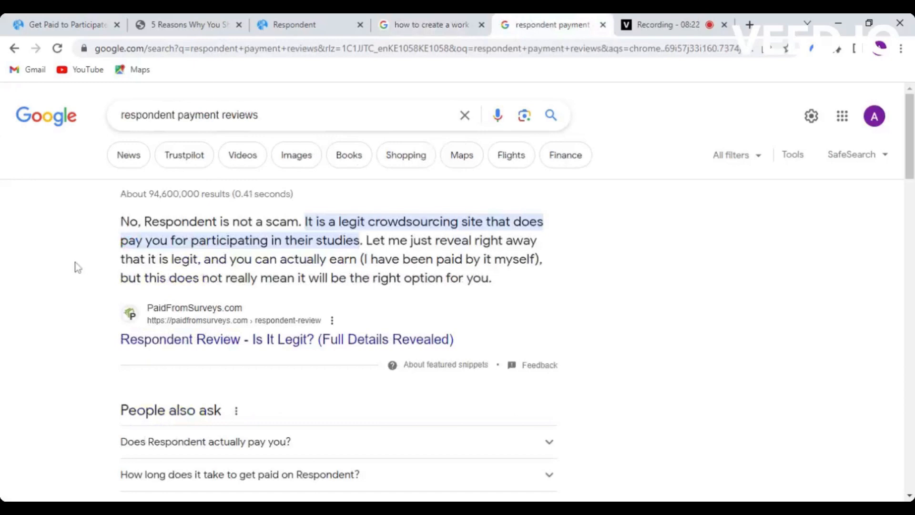
scroll(down, 3)
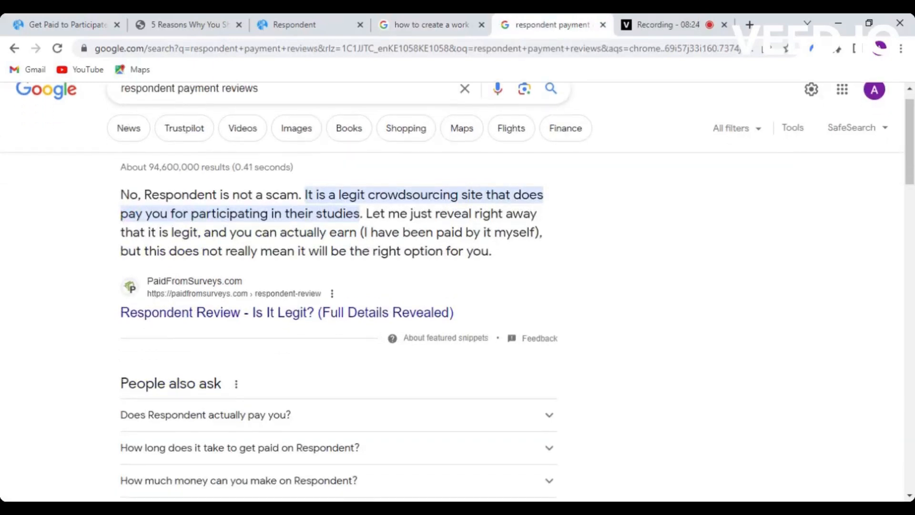
scroll(down, 3)
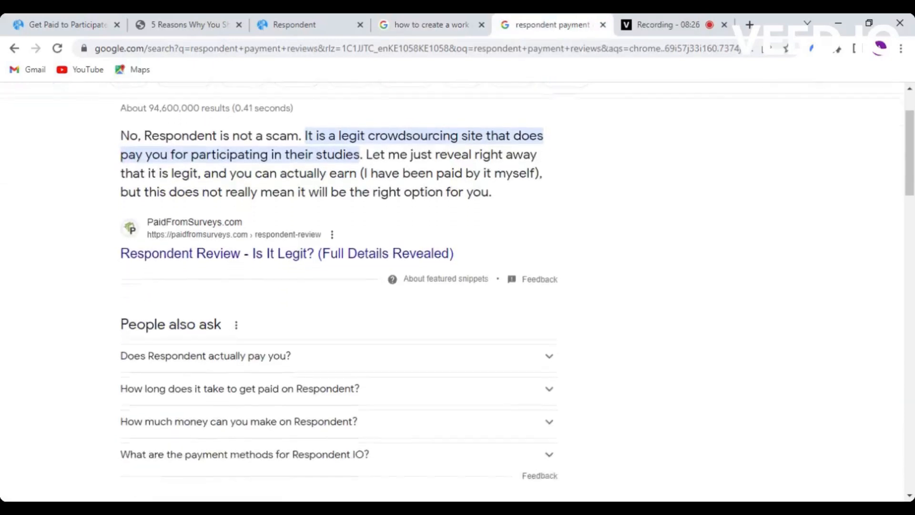
scroll(down, 3)
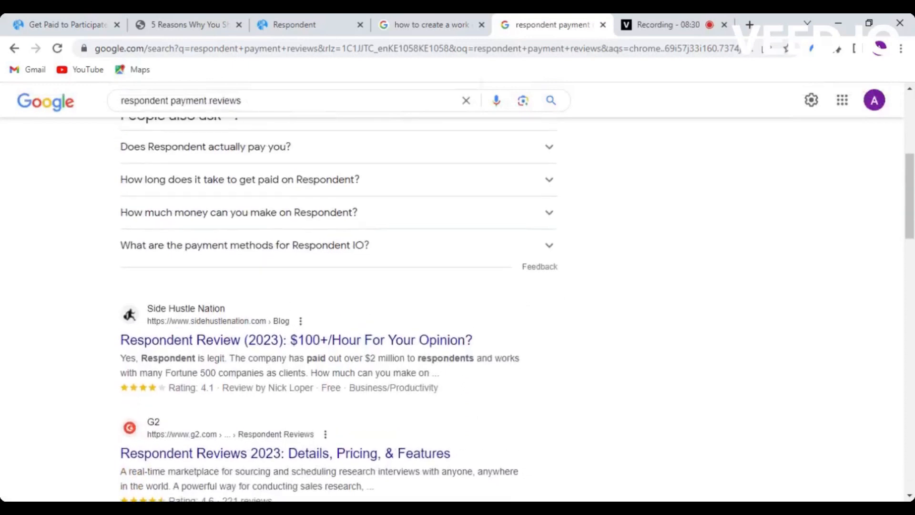
scroll(up, 3)
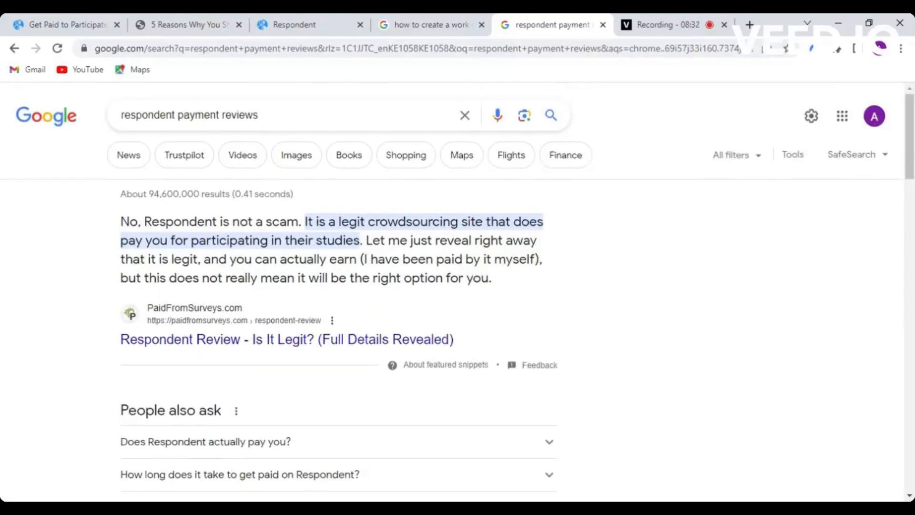
scroll(down, 3)
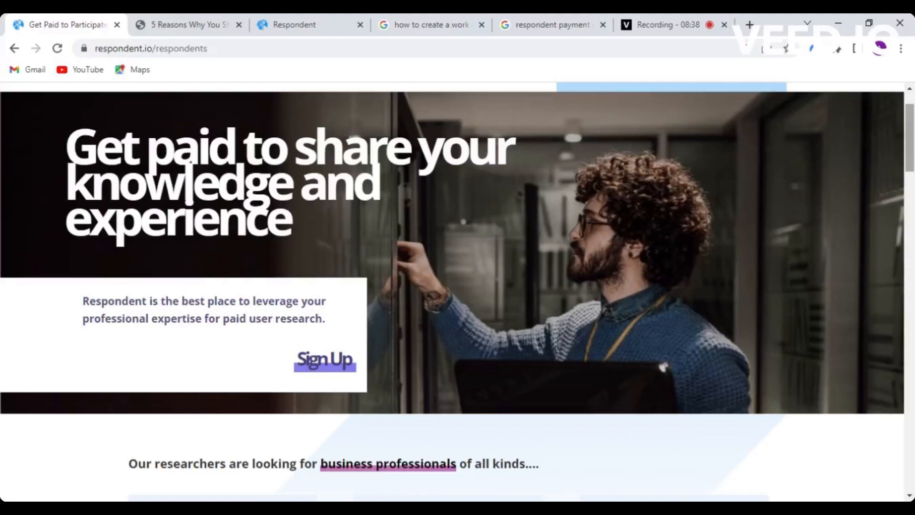
Scroll the landing page, then return to the top of 248 projects, led by the $100 Puma pilot
scroll(down, 3)
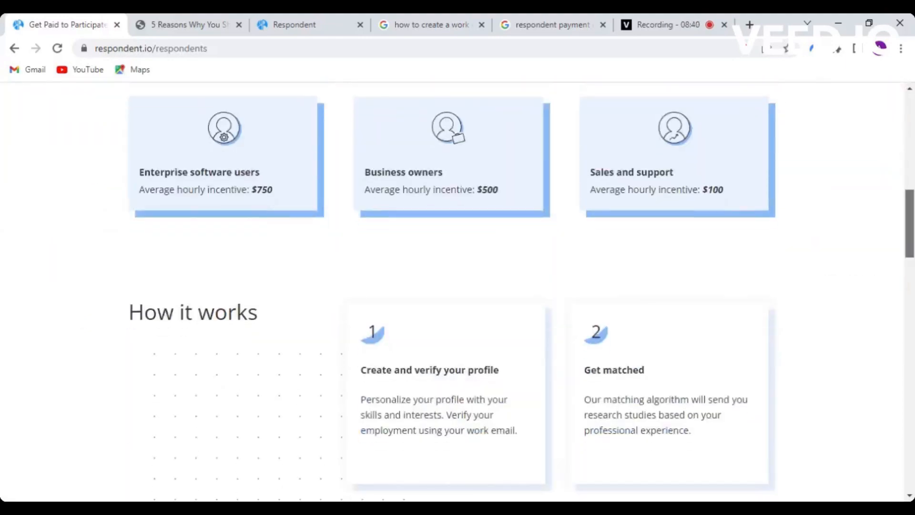
scroll(up, 3)
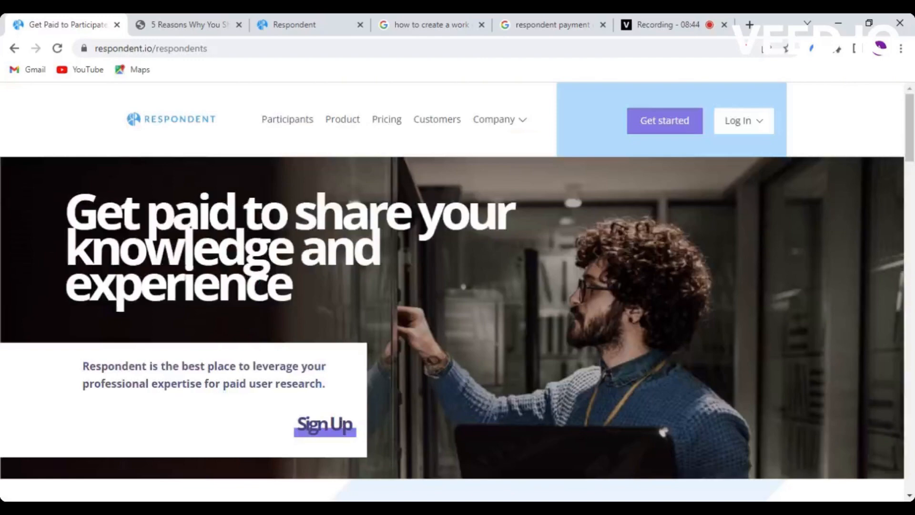
scroll(down, 3)
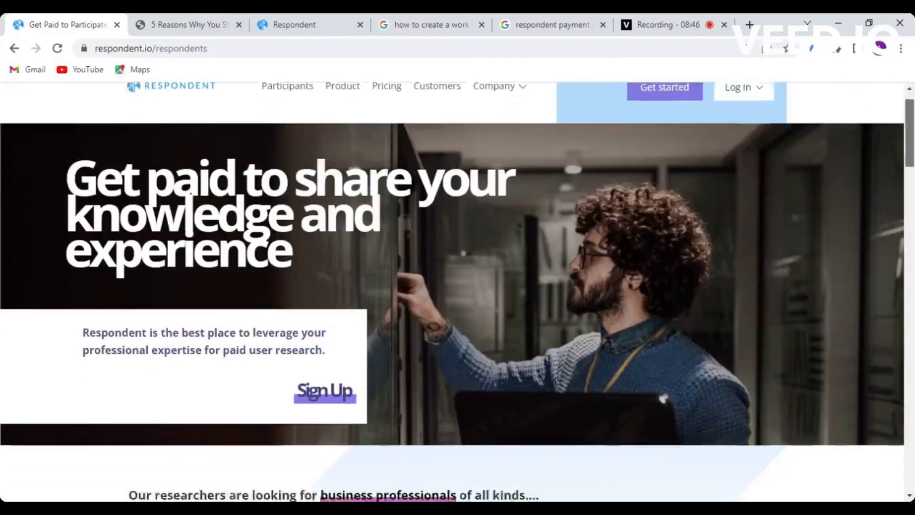
scroll(up, 3)
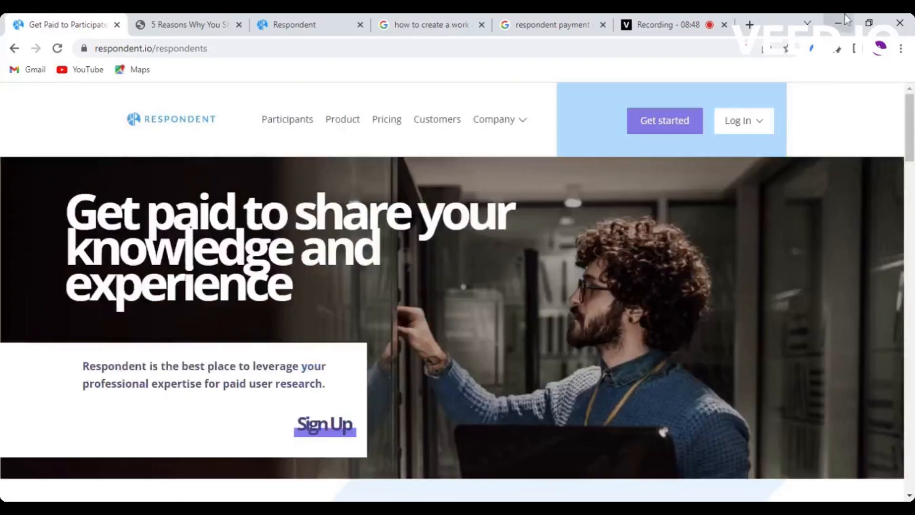
mouse_move(113, 17)
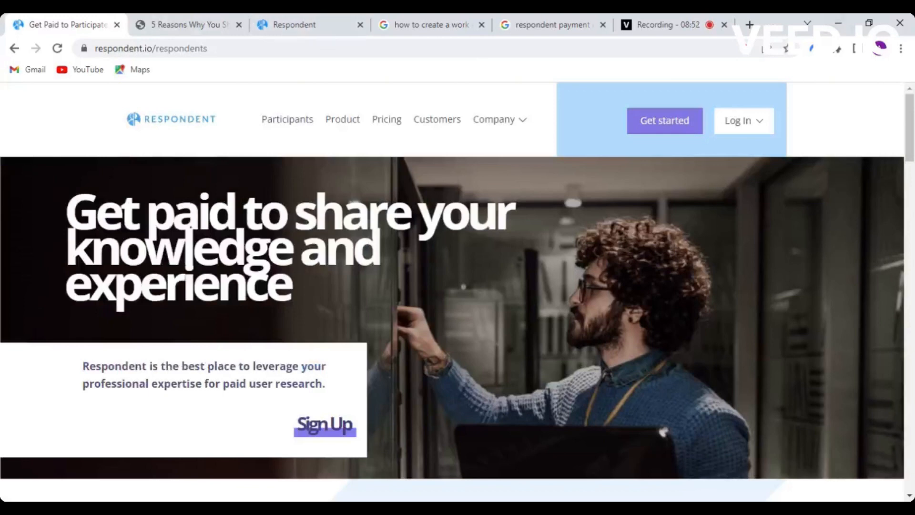
mouse_move(766, 310)
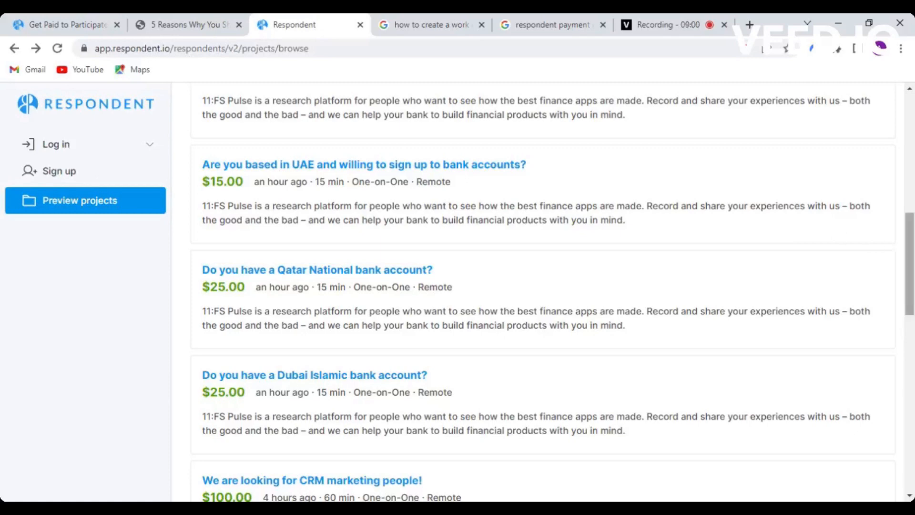
scroll(up, 3)
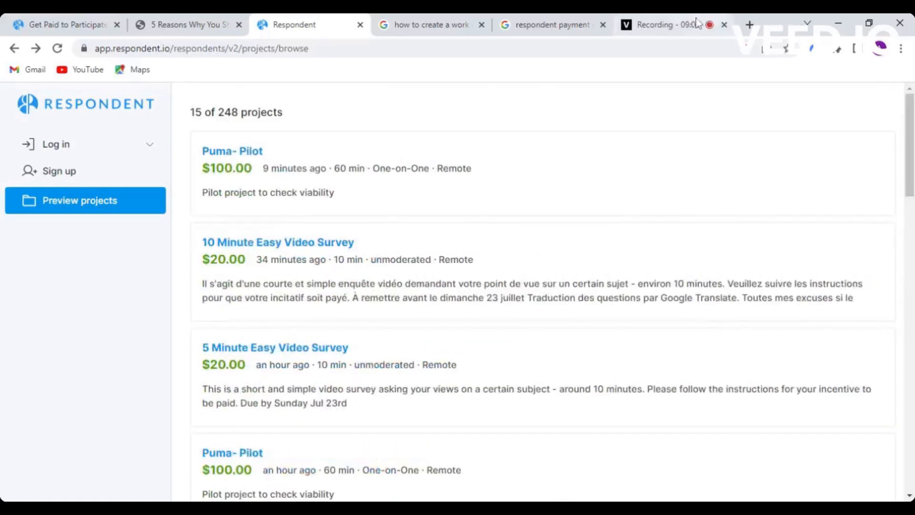